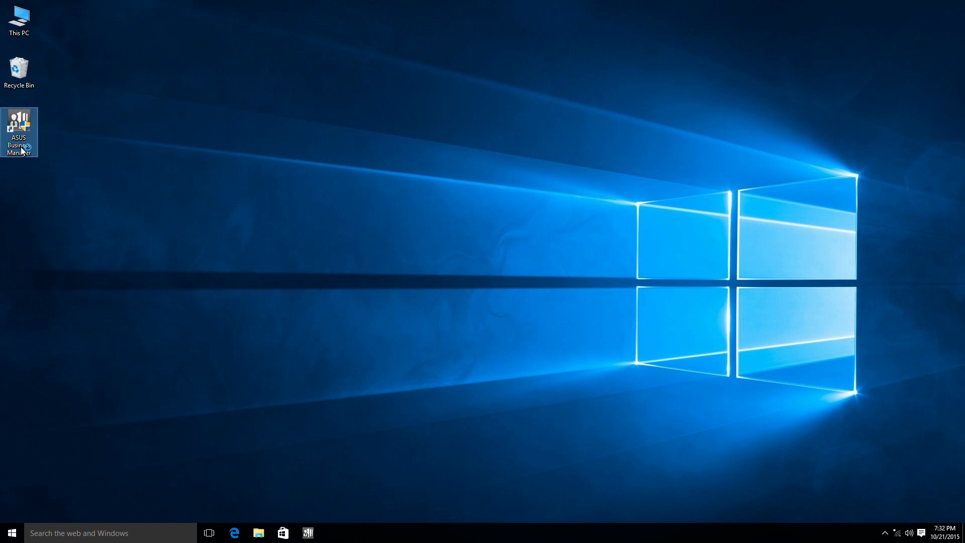
# - Launch ASUS Business Manager from its desktop shortcut to show the feature tile menu
pyautogui.doubleClick(19, 133)
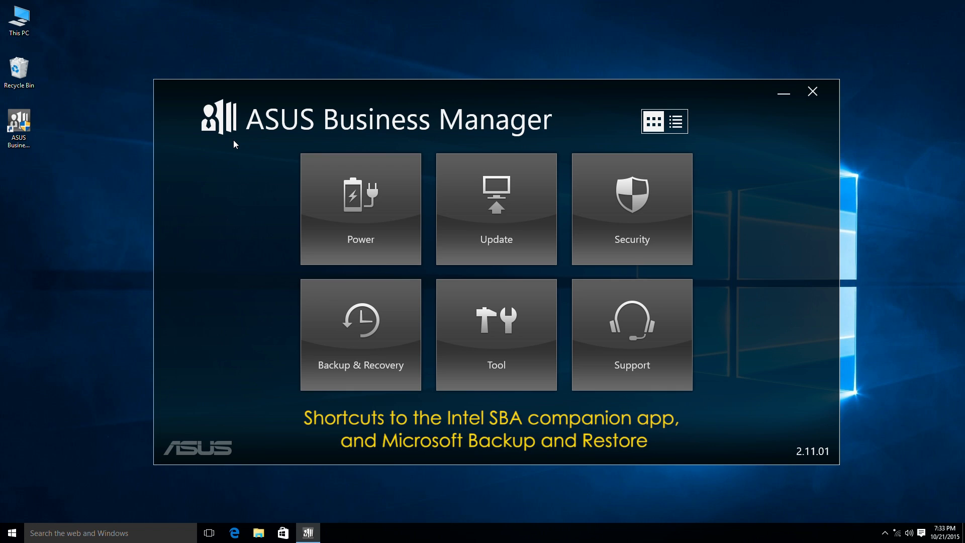
pyautogui.moveTo(228, 145)
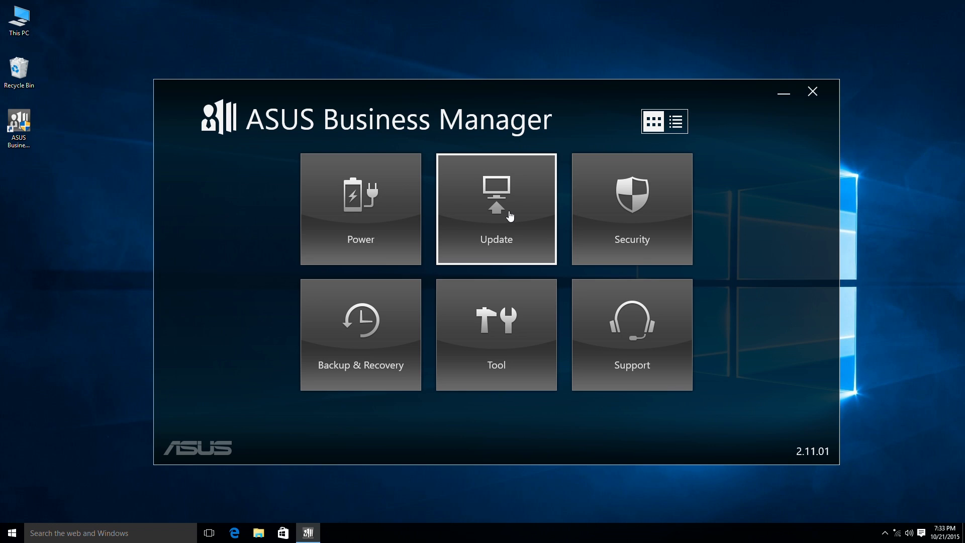
pyautogui.moveTo(410, 300)
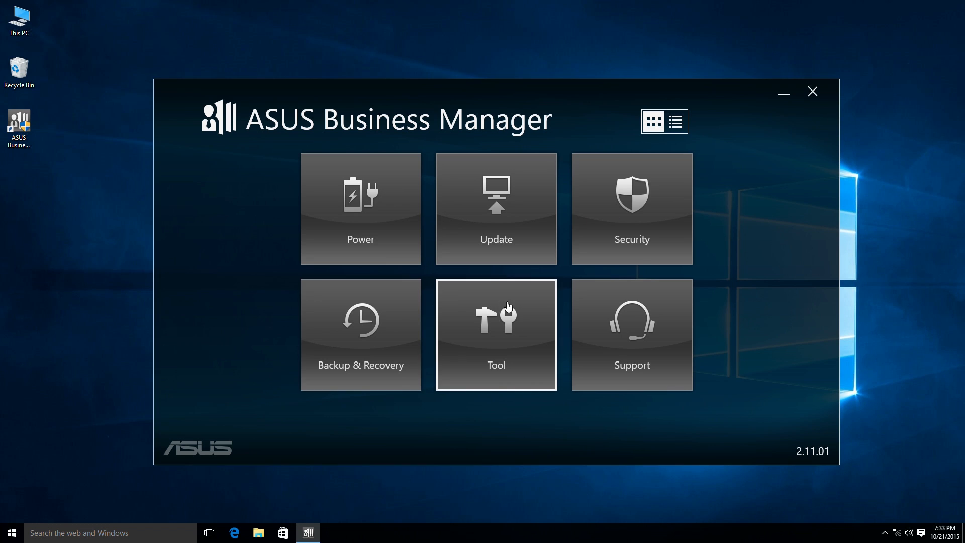
pyautogui.moveTo(508, 306)
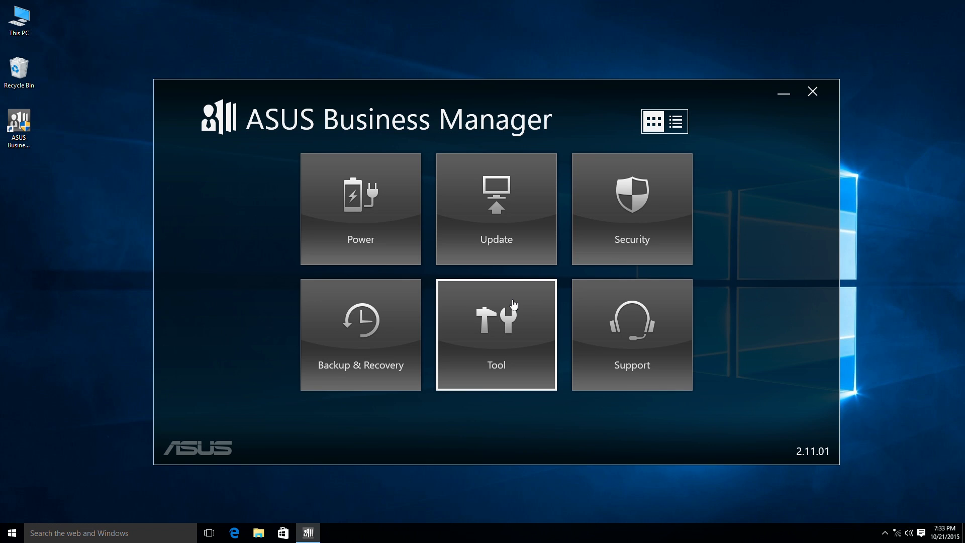
pyautogui.moveTo(586, 307)
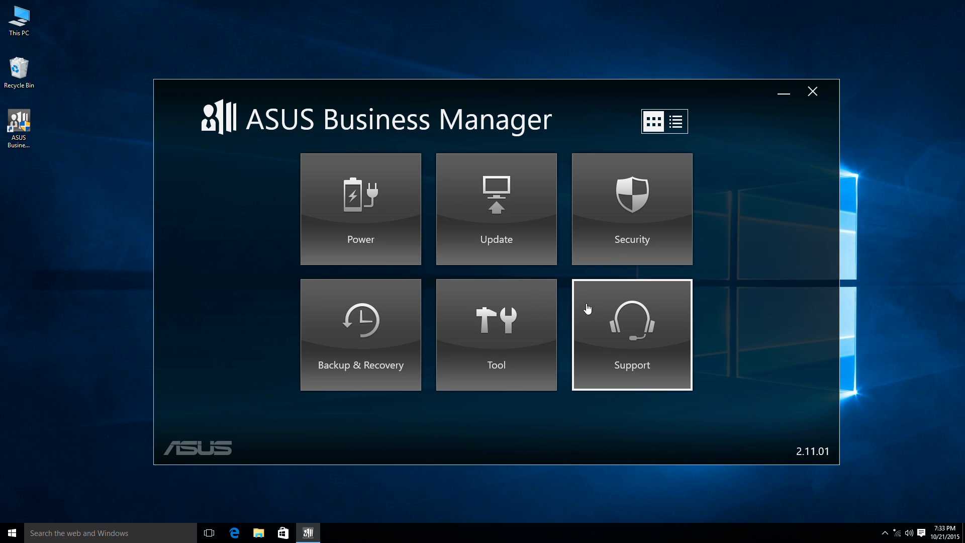
pyautogui.moveTo(381, 125)
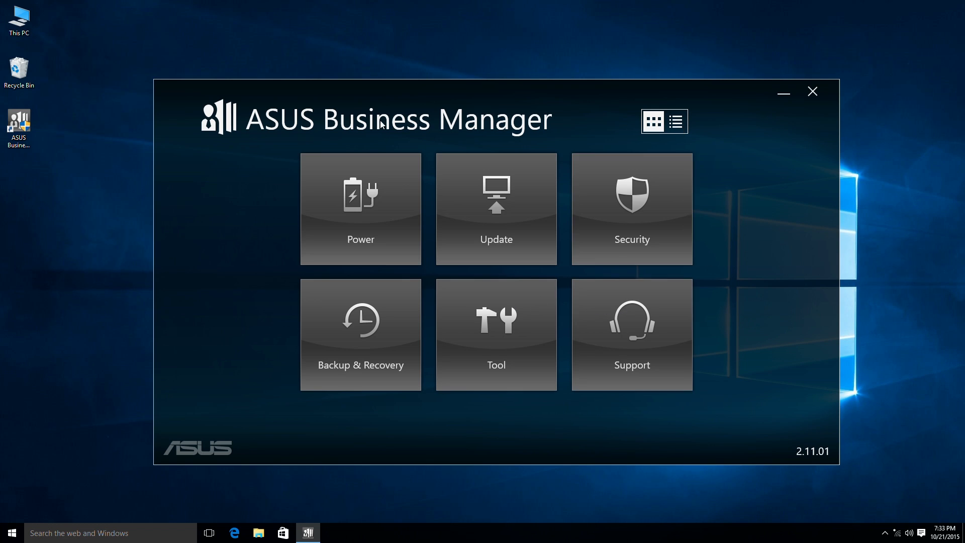
pyautogui.moveTo(314, 218)
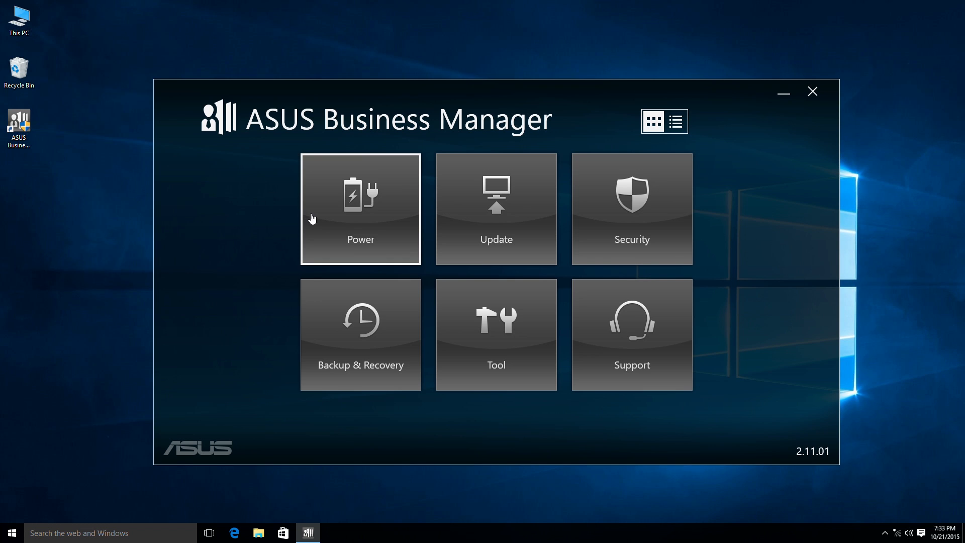
# - In Power Manager, preview the High Performance profile, then return to Max. Power Saving
pyautogui.click(360, 209)
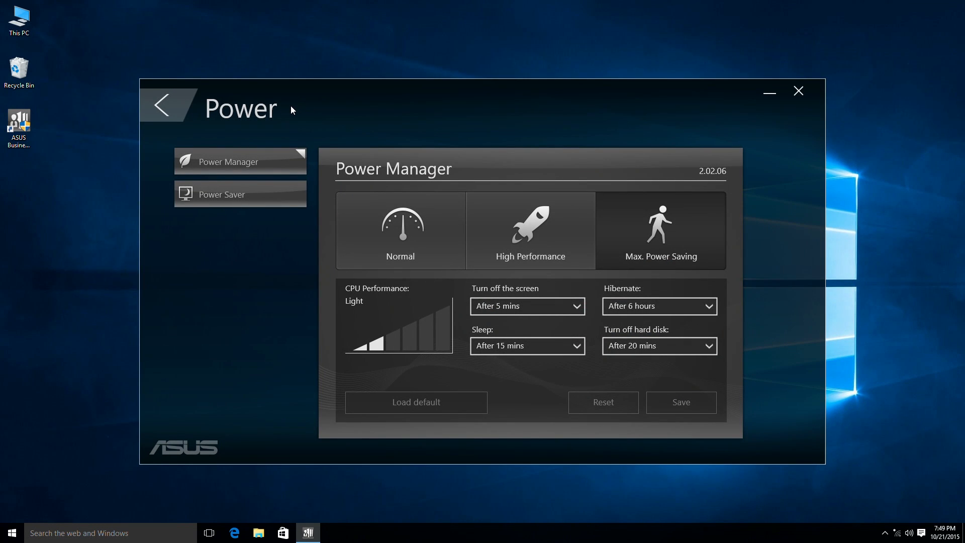
pyautogui.moveTo(278, 161)
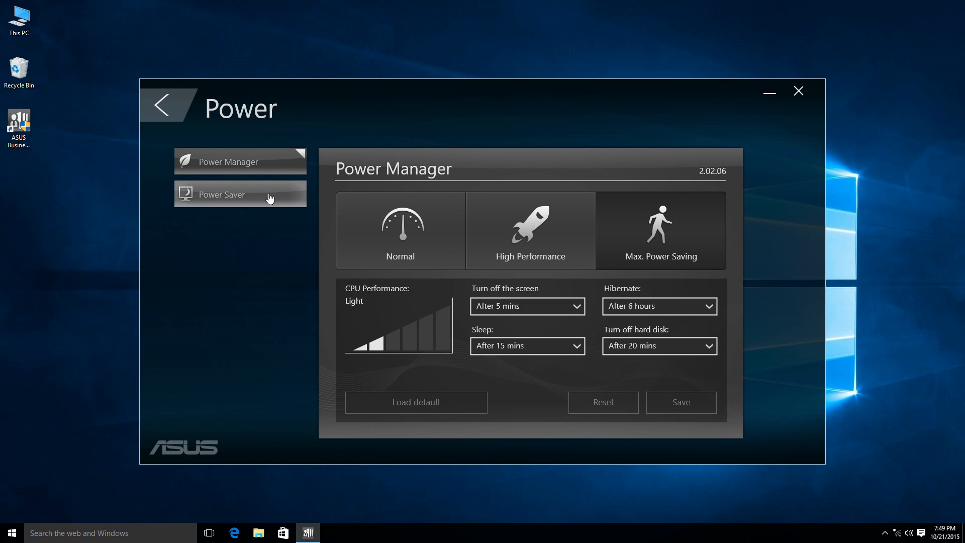
pyautogui.moveTo(422, 163)
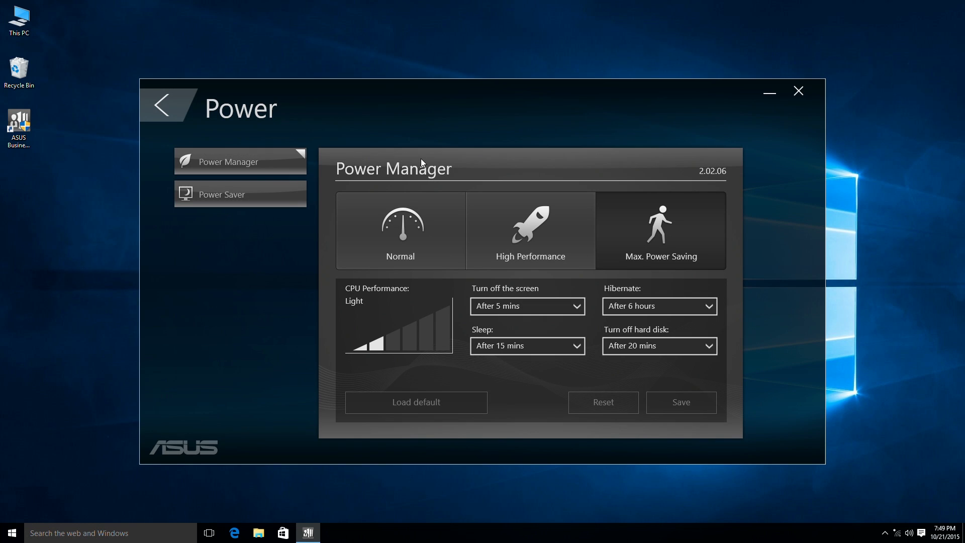
pyautogui.moveTo(466, 177)
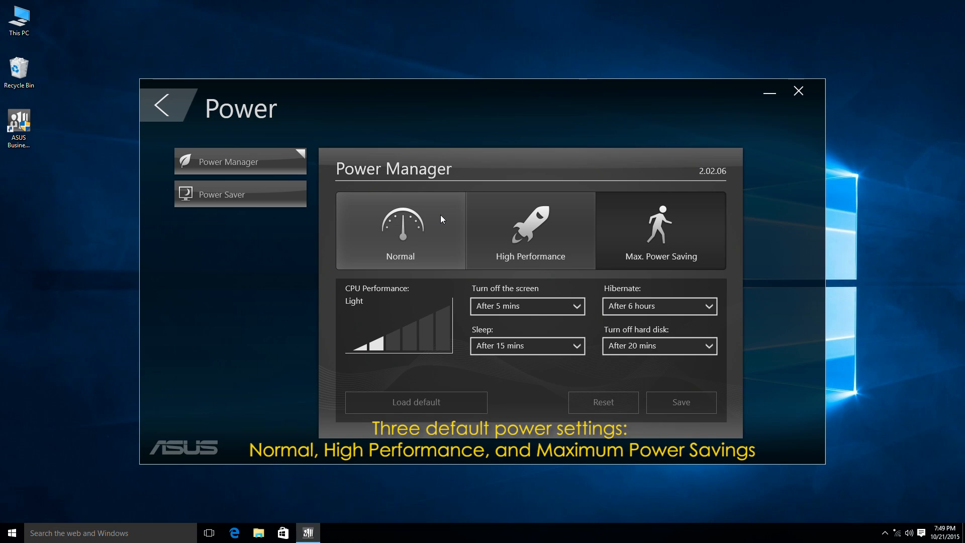
pyautogui.click(530, 231)
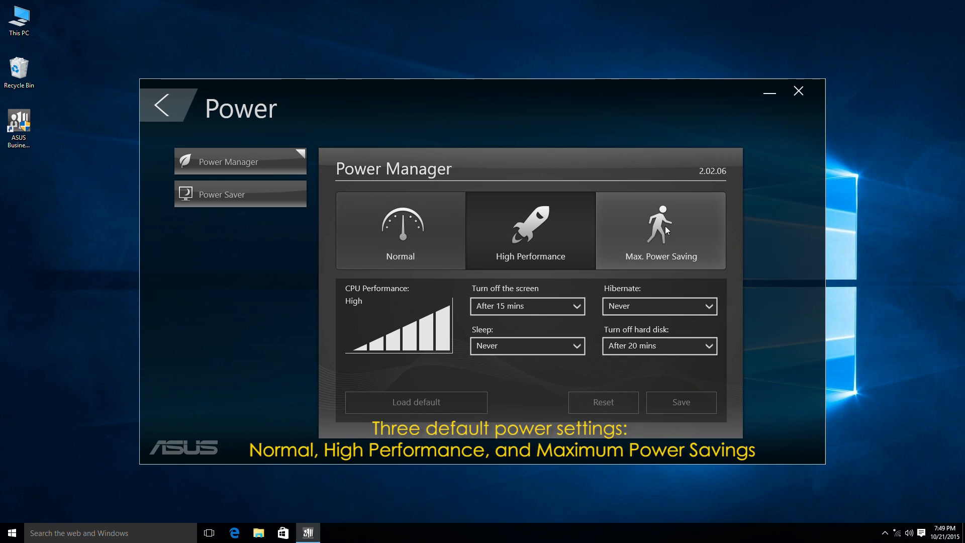
pyautogui.click(660, 230)
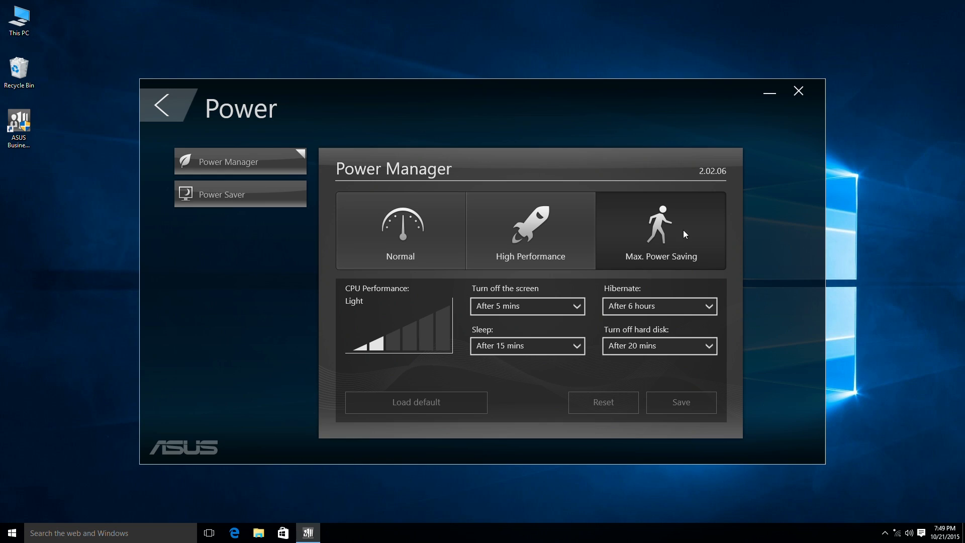
pyautogui.moveTo(593, 276)
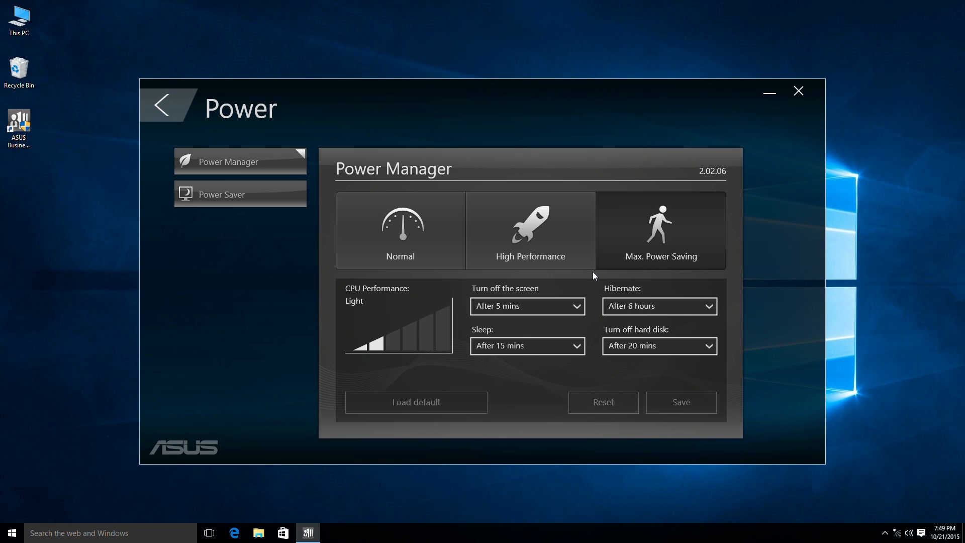
pyautogui.moveTo(582, 306)
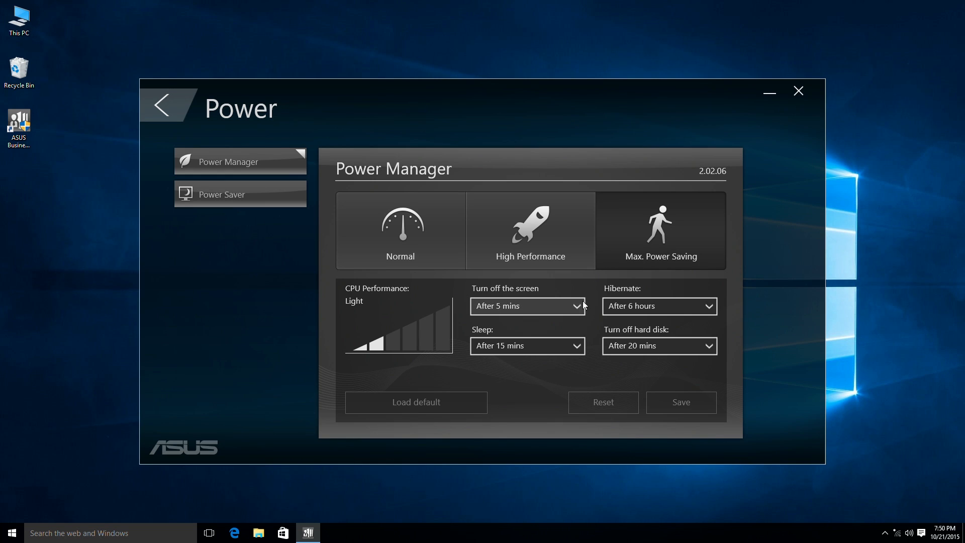
pyautogui.moveTo(580, 306)
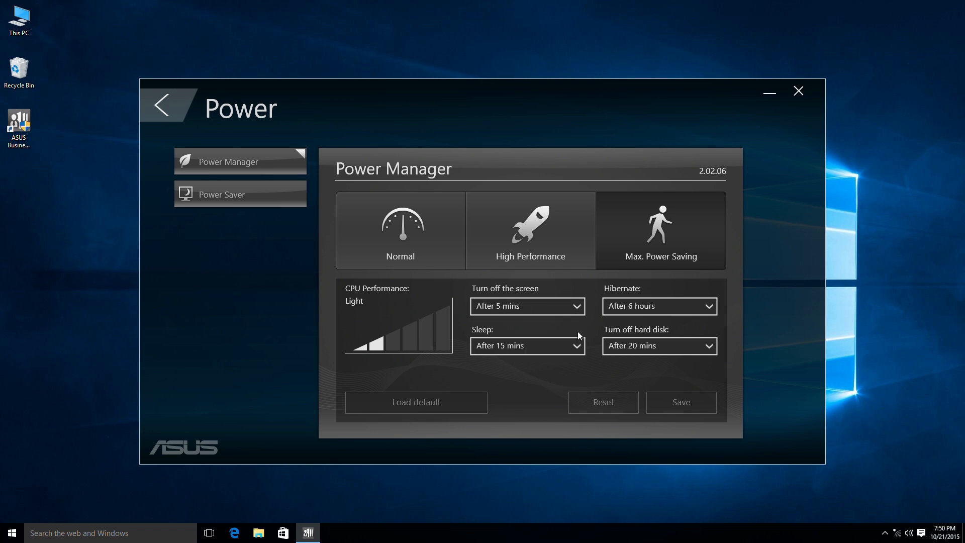
pyautogui.moveTo(696, 311)
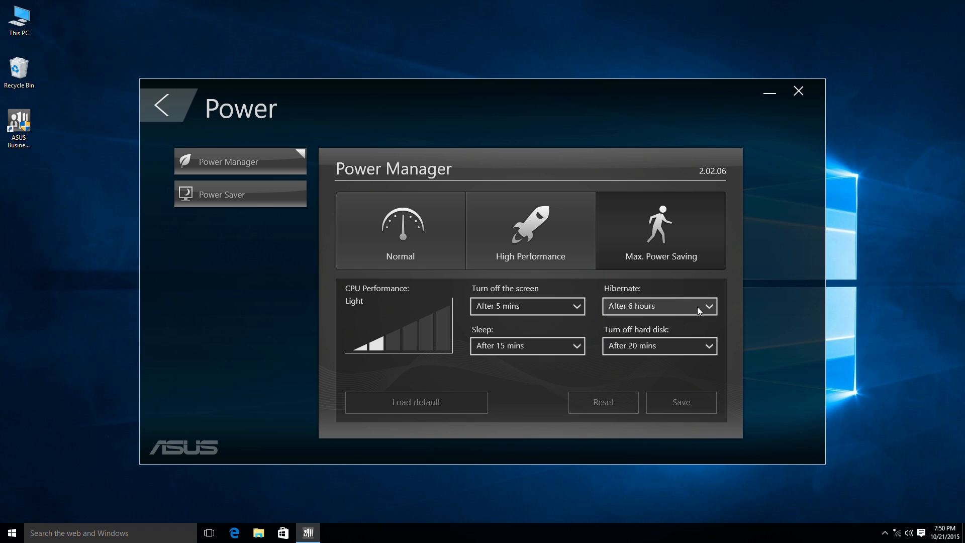
pyautogui.moveTo(709, 344)
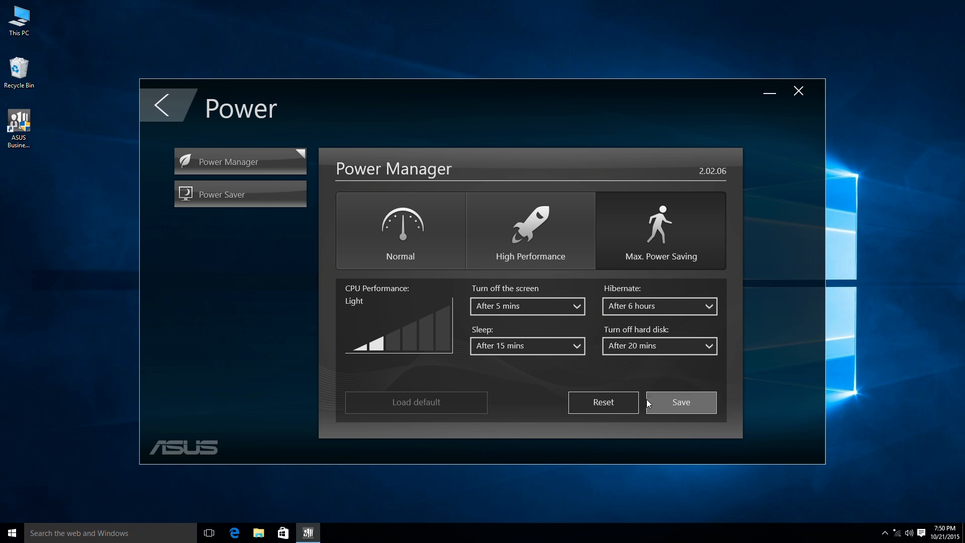
# - In Power Saver, set Hibernate after idle to 60 minutes with an administrator password
pyautogui.click(239, 194)
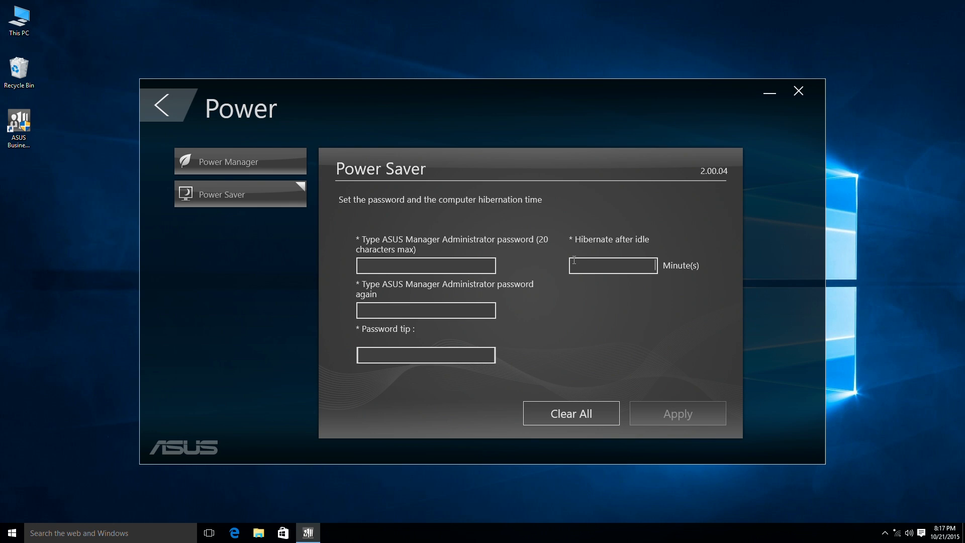
pyautogui.write('6')
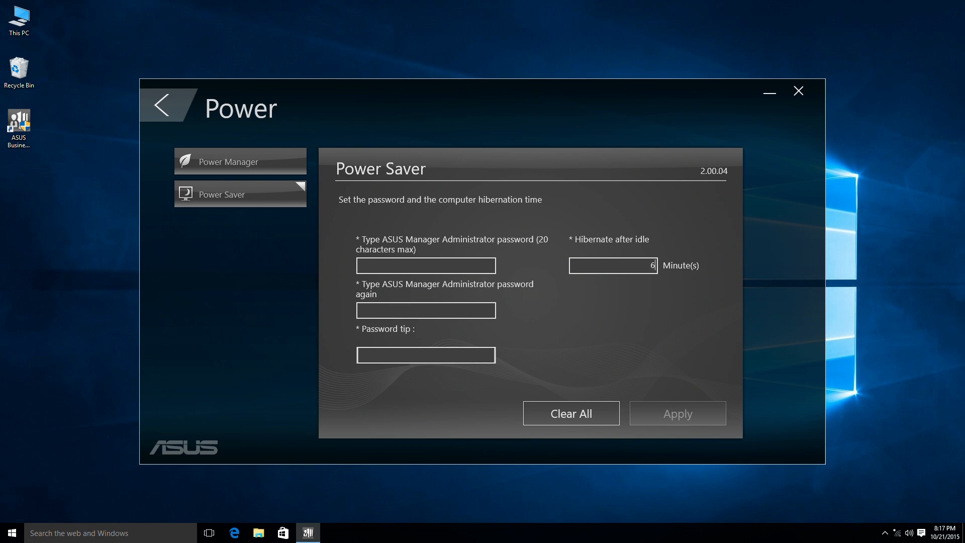
pyautogui.write('0')
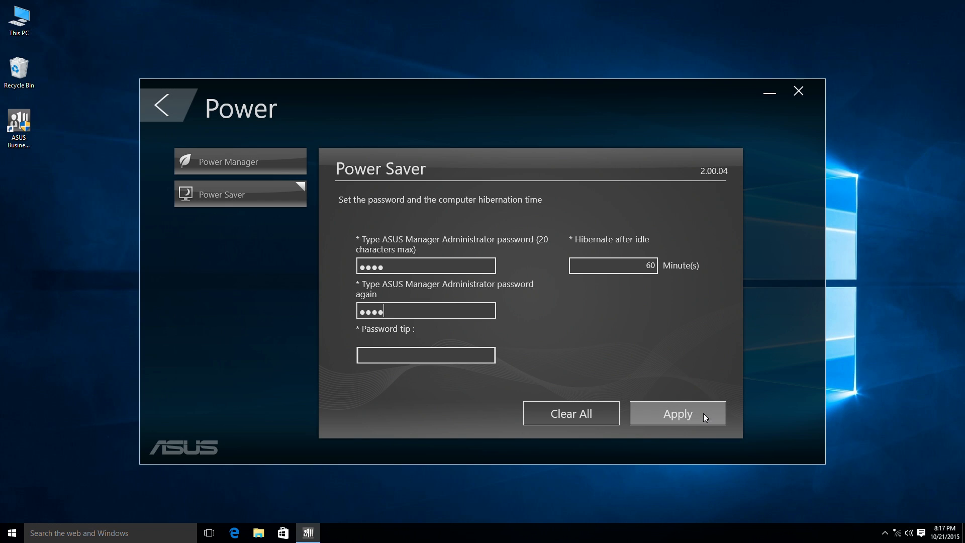
pyautogui.moveTo(703, 417)
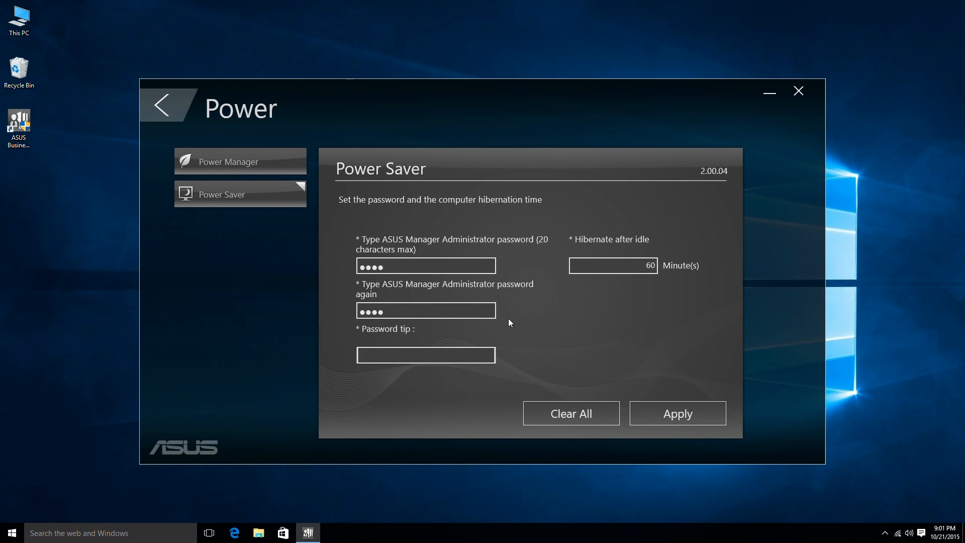
# - Browse the Update section's Application and Driver pages, then return to the main menu
pyautogui.click(164, 104)
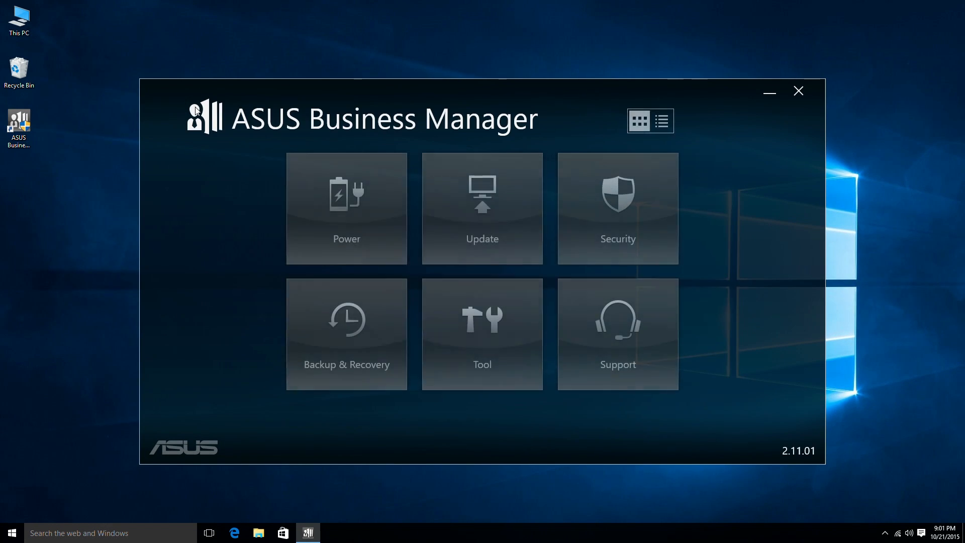
pyautogui.moveTo(482, 189)
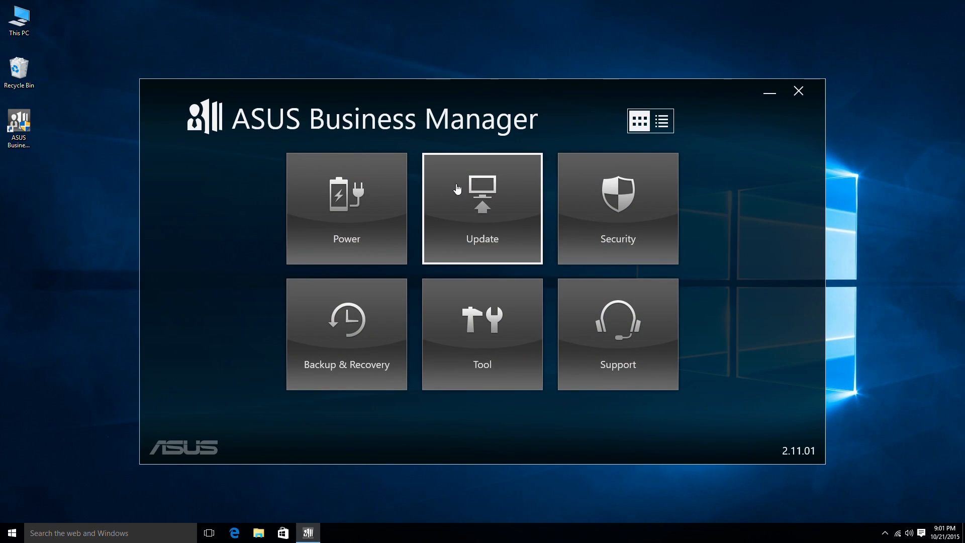
pyautogui.click(482, 207)
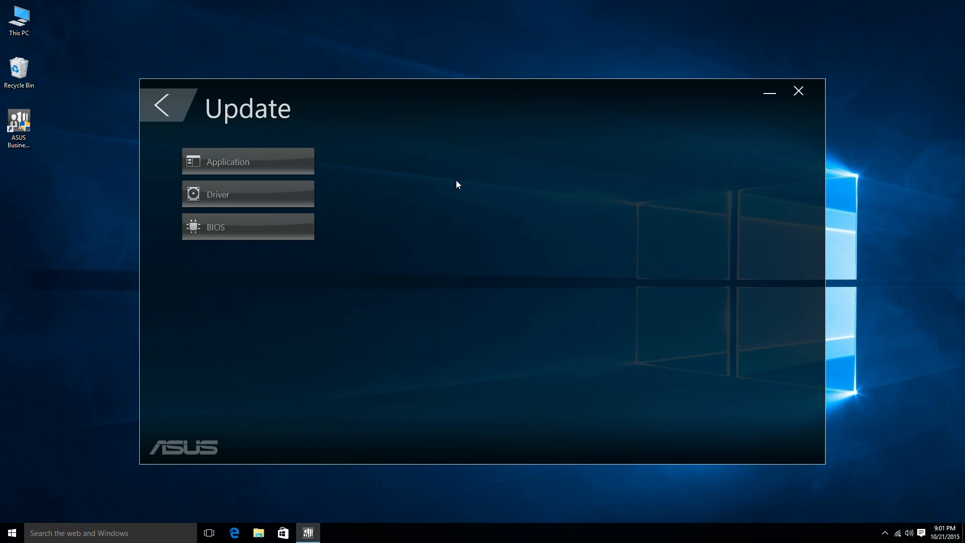
pyautogui.click(247, 160)
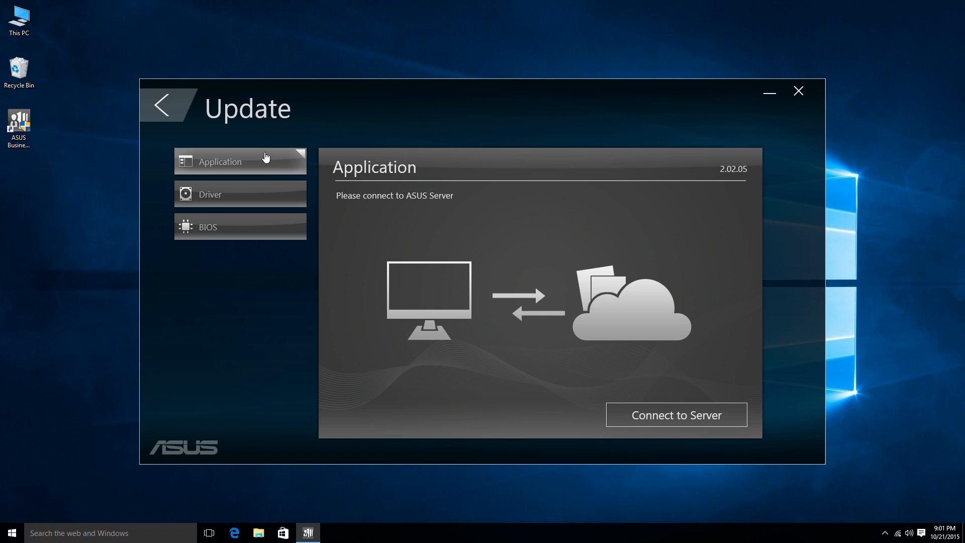
pyautogui.click(239, 194)
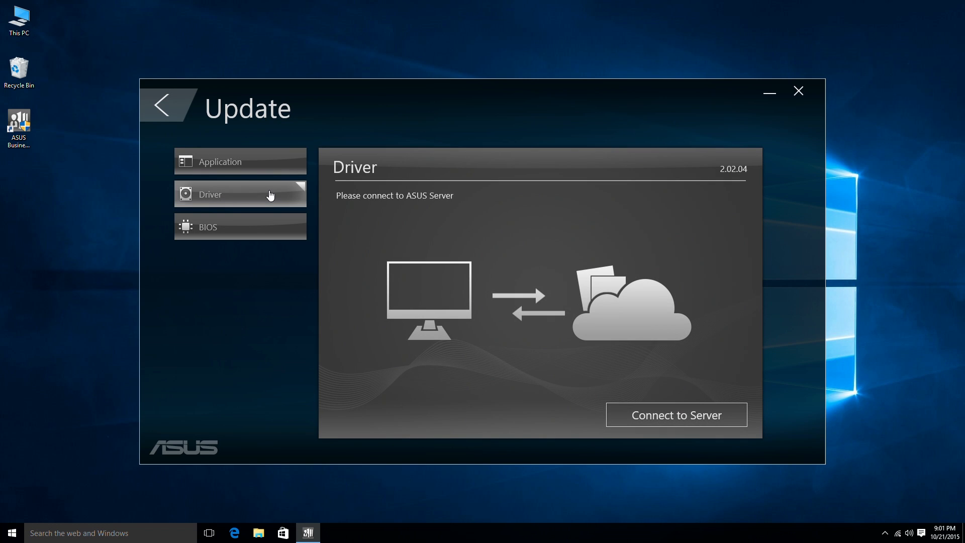
pyautogui.click(168, 104)
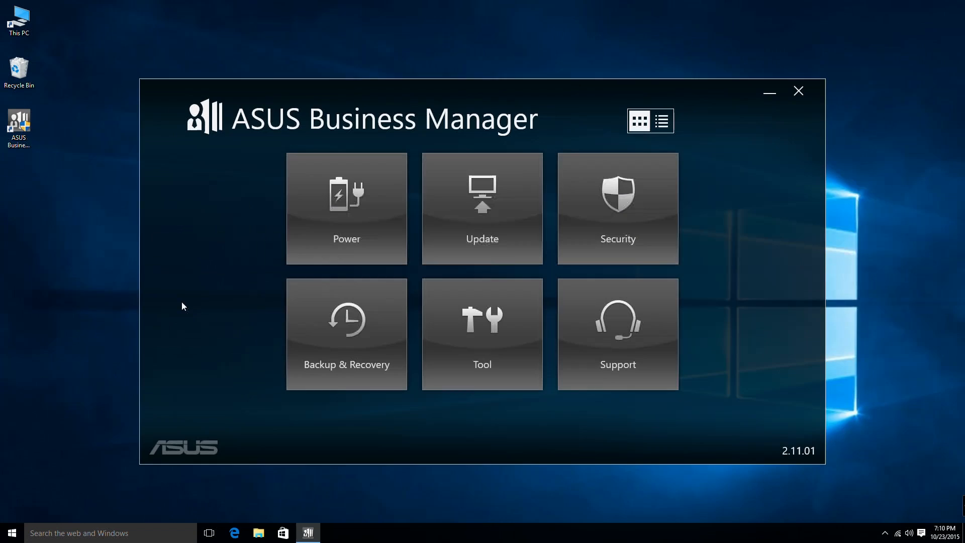
# - Install the UN65 BIOS v0402 update offered from the server
pyautogui.click(481, 208)
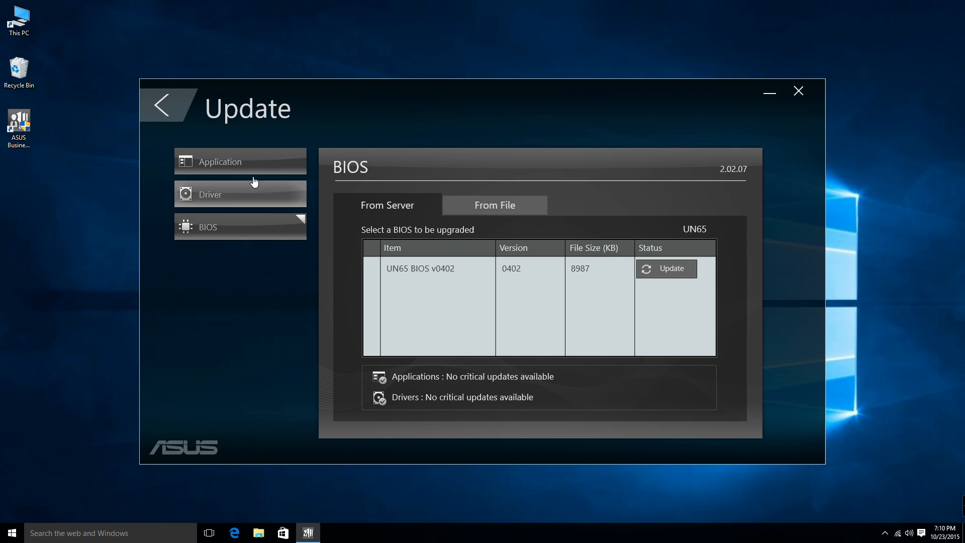
pyautogui.moveTo(257, 229)
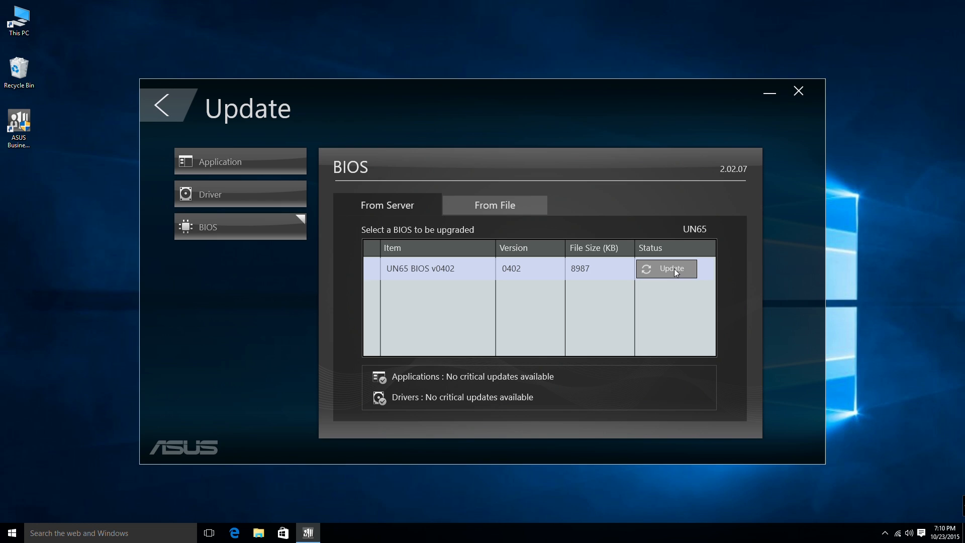
pyautogui.click(664, 269)
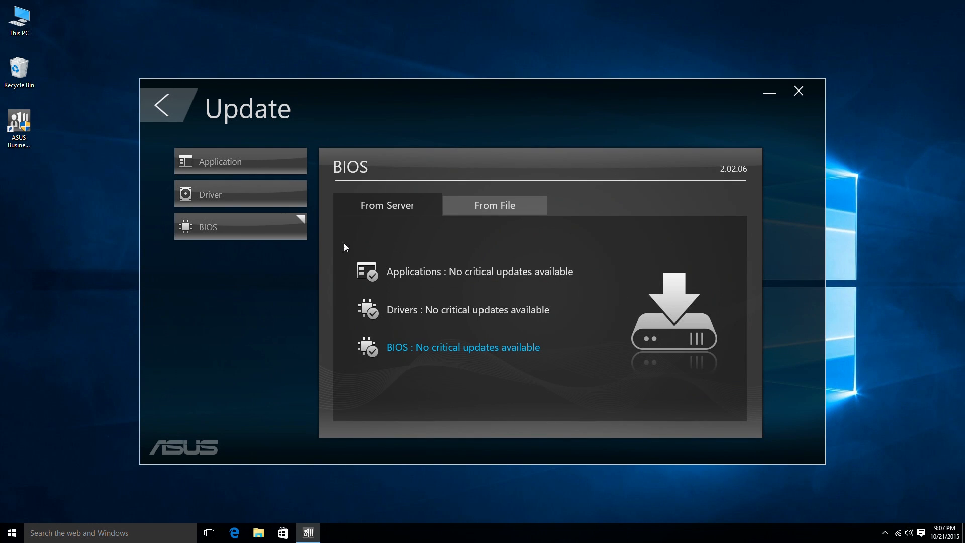
# - Flash the BIOS from local file E:\UN65-ASUS-0402.CAP and agree to restart
pyautogui.click(495, 204)
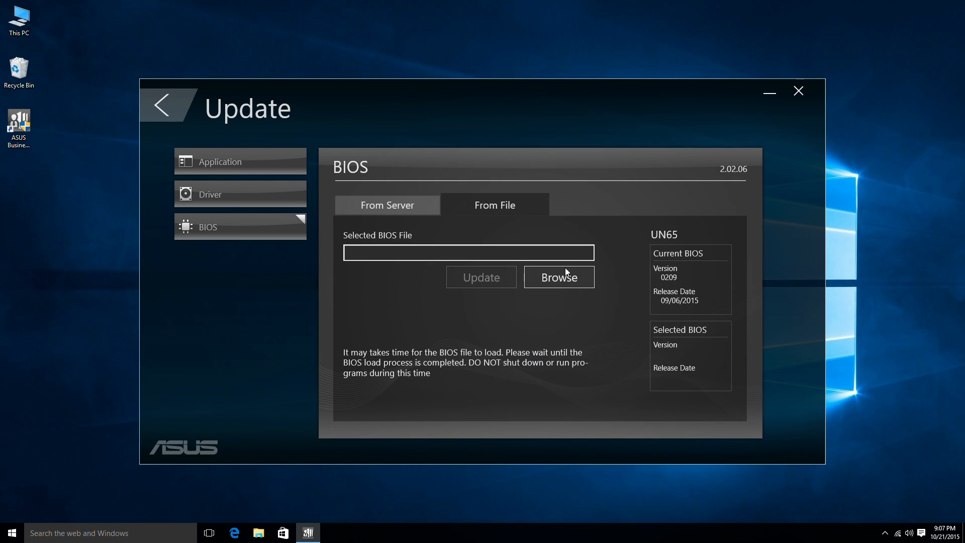
pyautogui.click(558, 278)
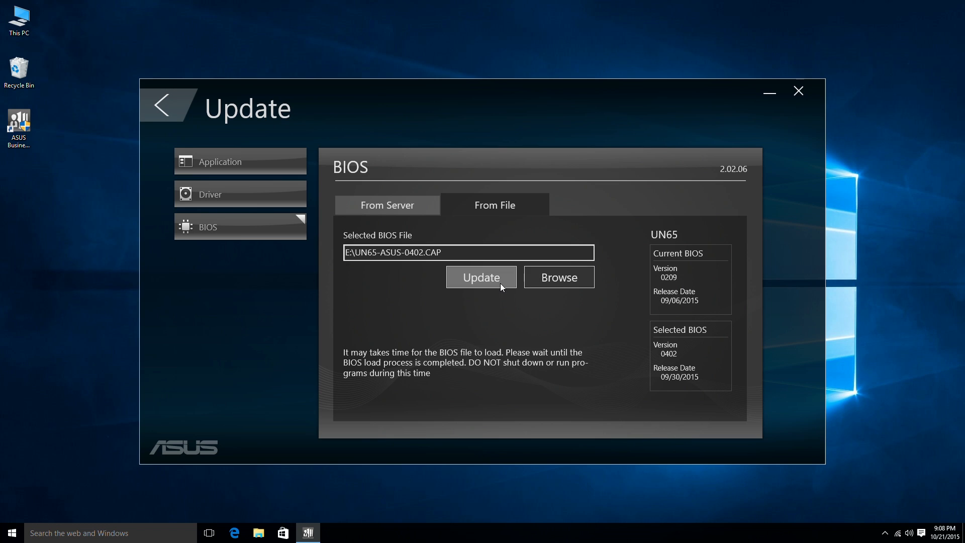
pyautogui.click(482, 277)
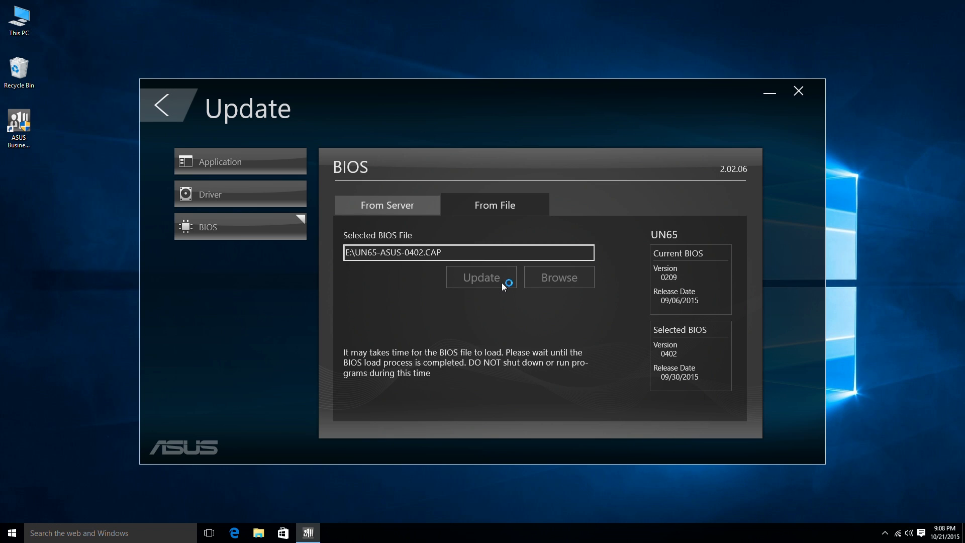
pyautogui.click(481, 277)
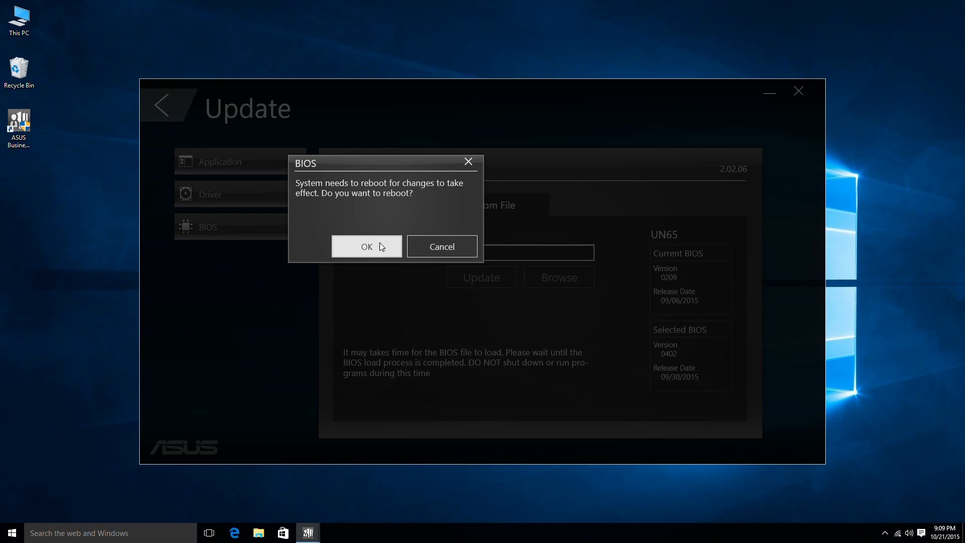
pyautogui.click(366, 246)
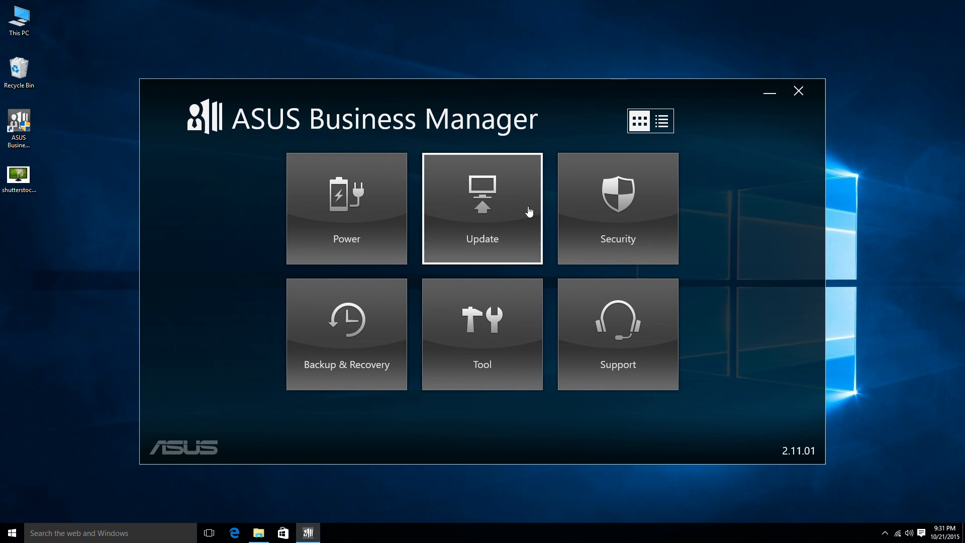
# - In Security > PC Cleanup, tick Temporary Internet Files, Cookies, Internet History and Recent Documents
pyautogui.click(616, 208)
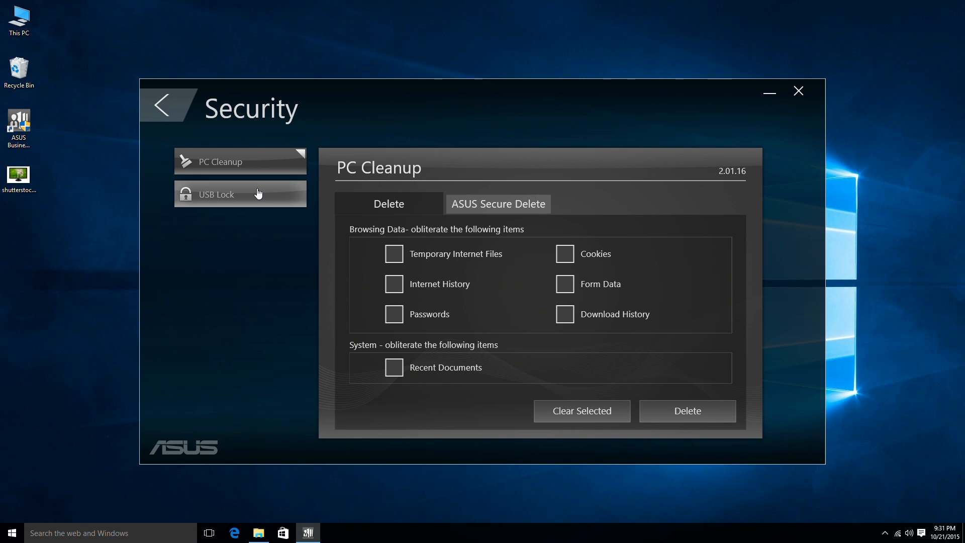
pyautogui.moveTo(274, 177)
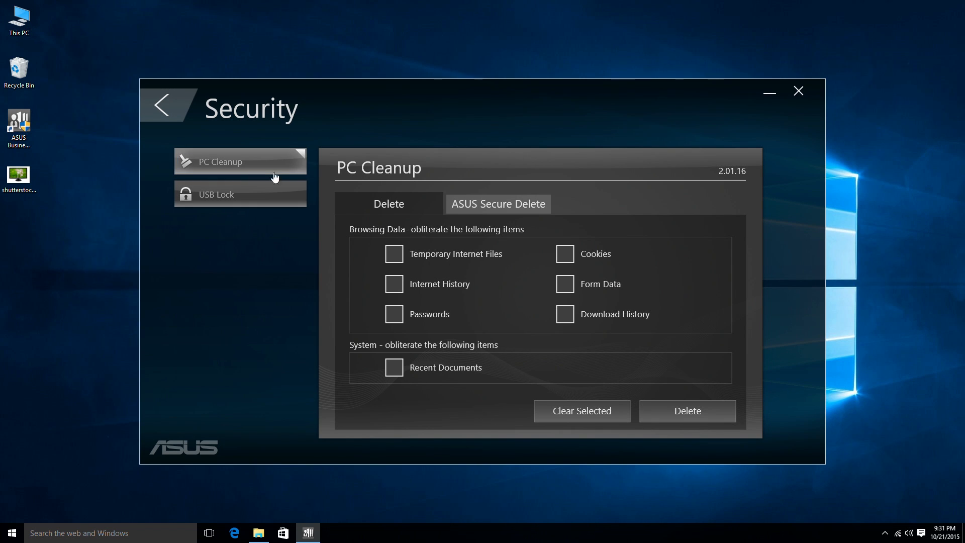
pyautogui.click(394, 253)
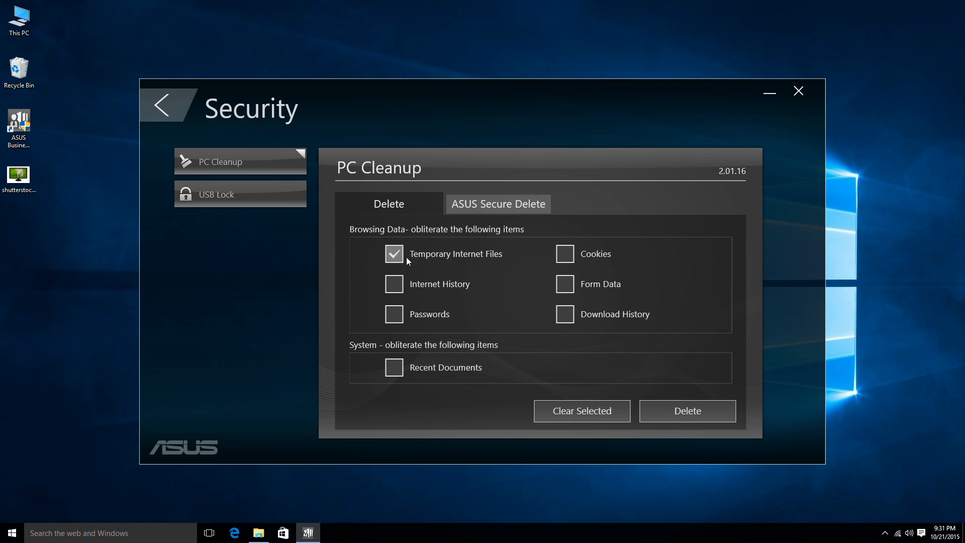
pyautogui.click(564, 253)
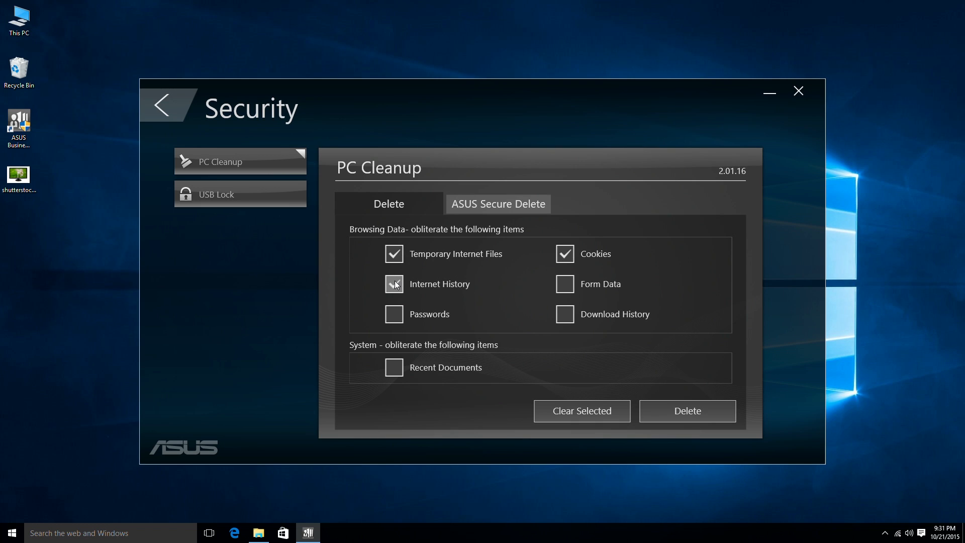
pyautogui.click(393, 283)
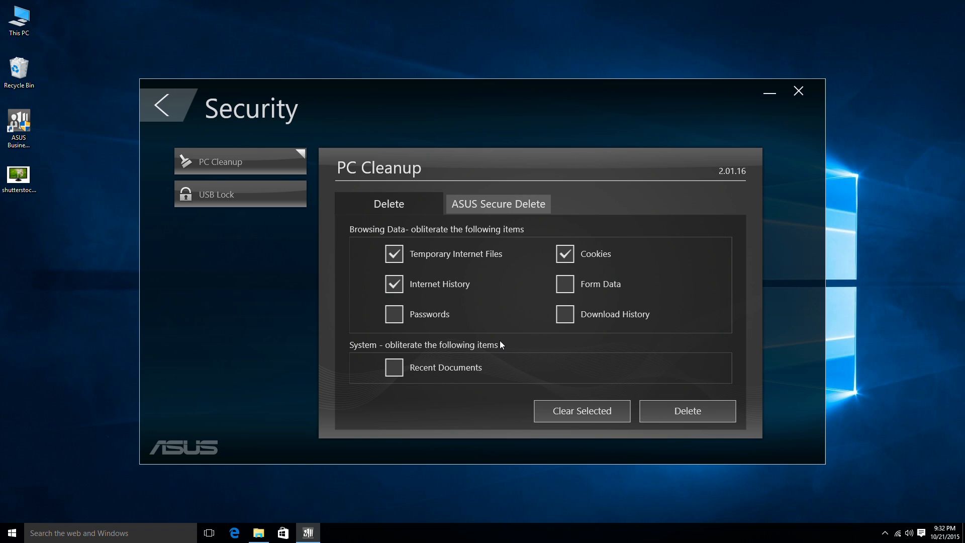
pyautogui.moveTo(510, 348)
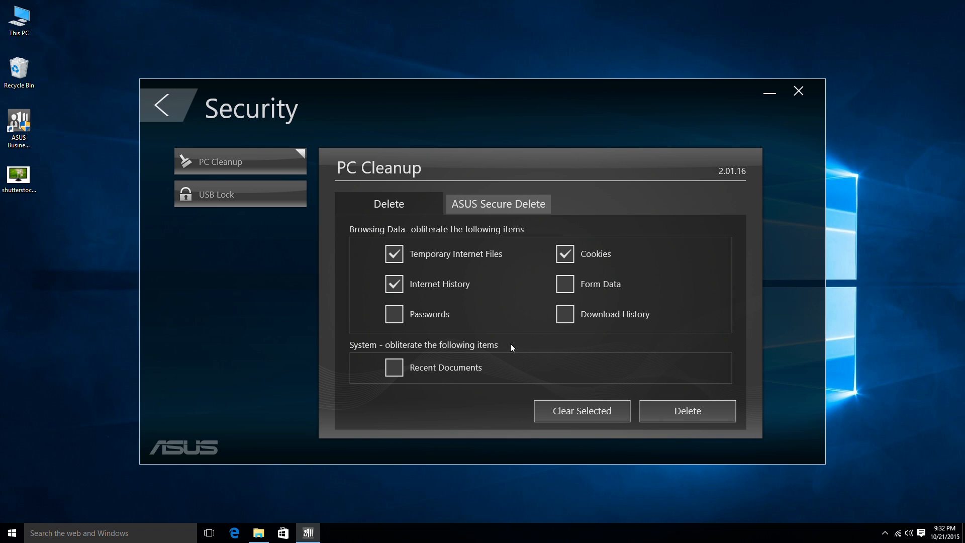
pyautogui.moveTo(503, 345)
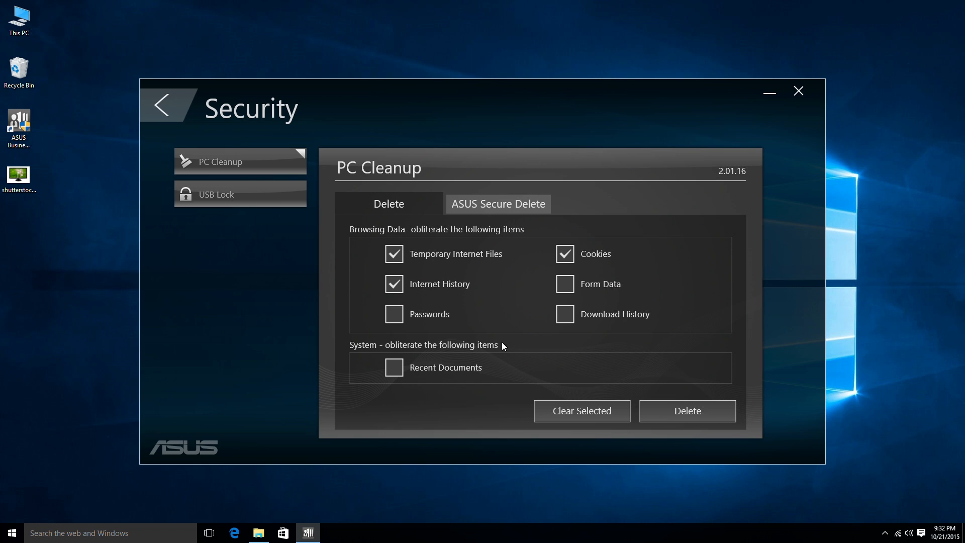
pyautogui.click(395, 367)
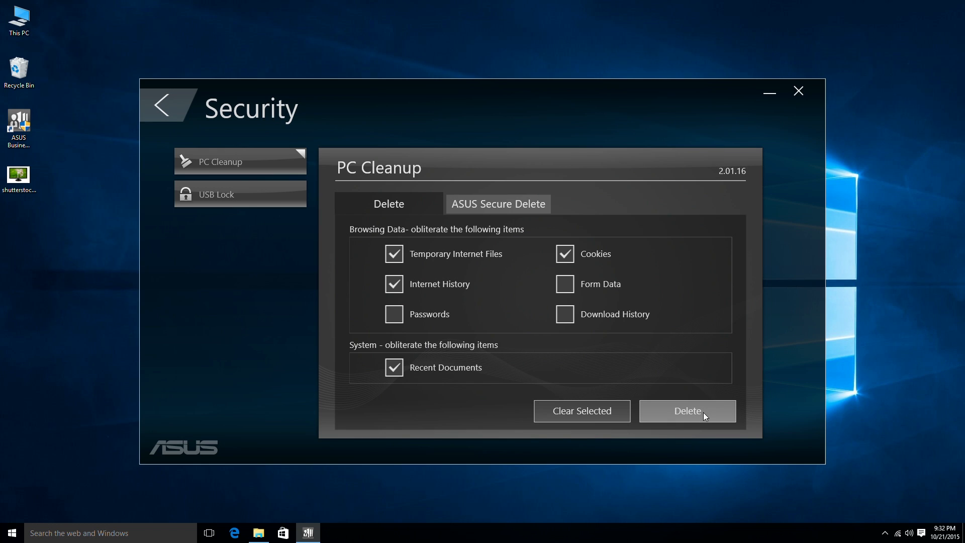
# - Securely delete the shutterstock image from the desktop via ASUS Secure Delete and confirm
pyautogui.click(498, 204)
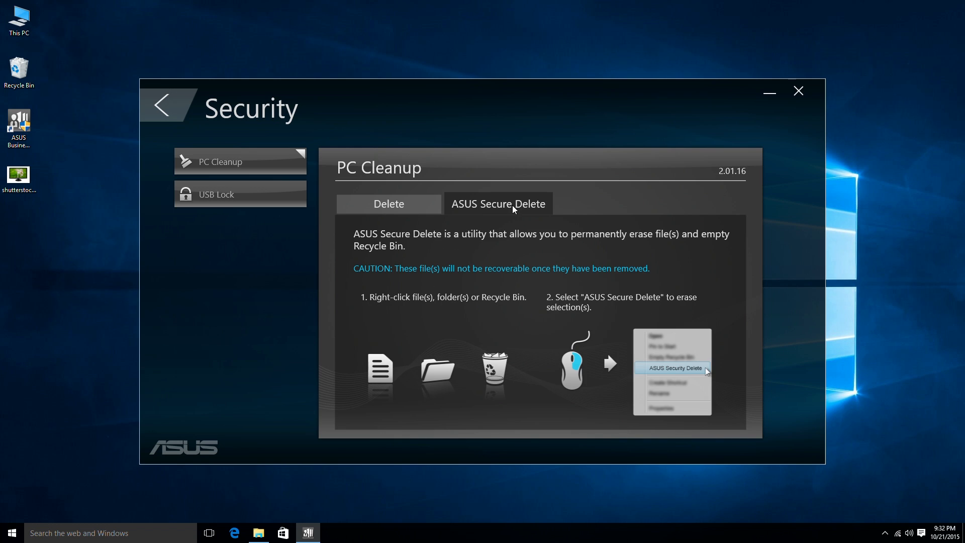
pyautogui.moveTo(602, 258)
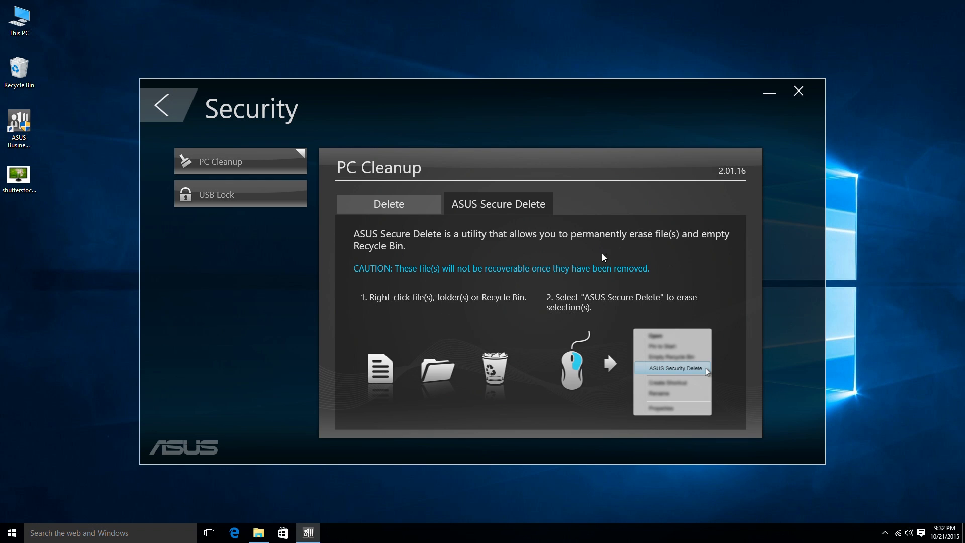
pyautogui.moveTo(376, 320)
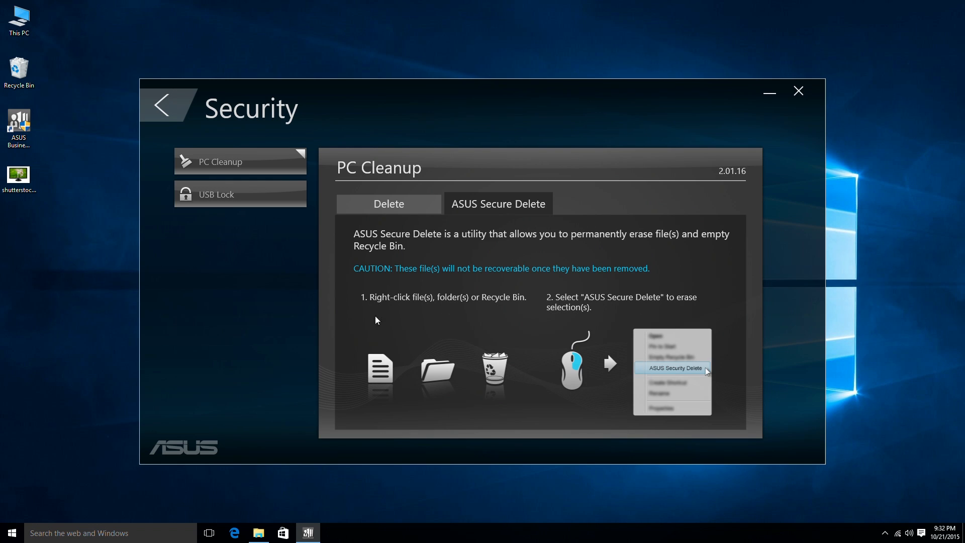
pyautogui.rightClick(19, 176)
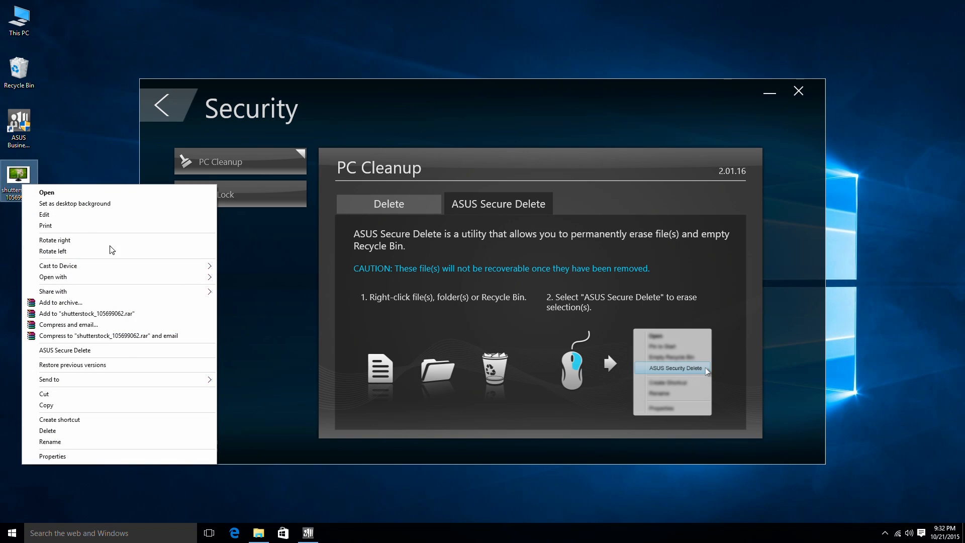
pyautogui.moveTo(123, 354)
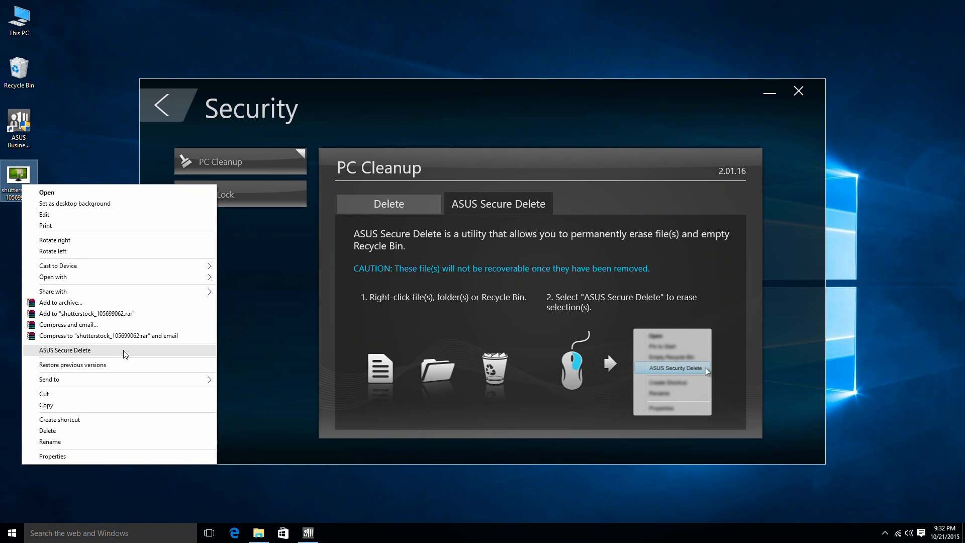
pyautogui.click(64, 350)
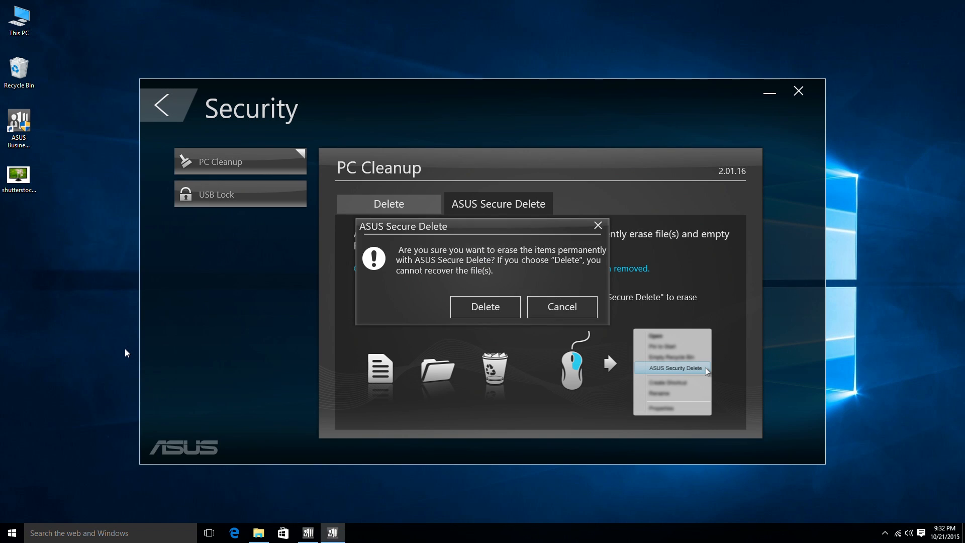
pyautogui.click(561, 306)
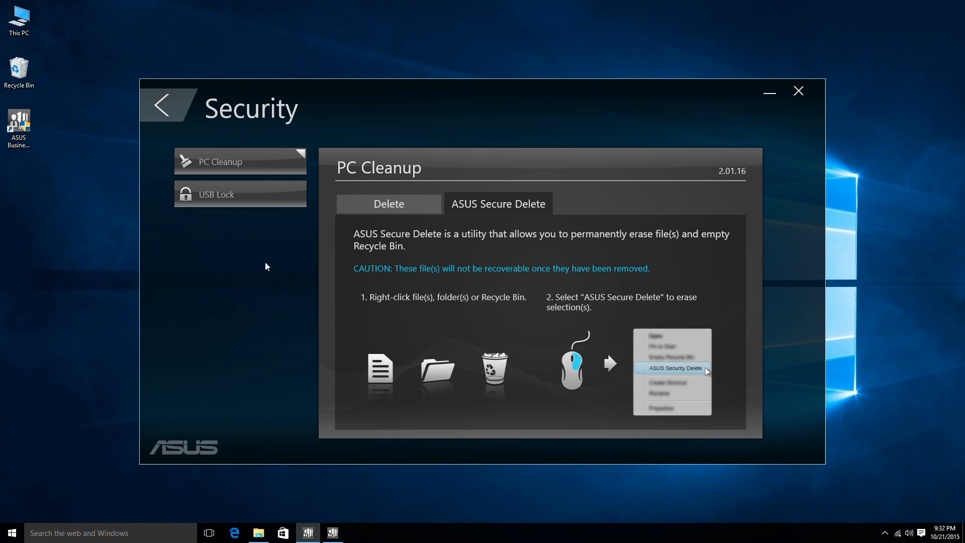
# - Enter the USB Lock password in both password fields, leaving the tip empty
pyautogui.click(240, 194)
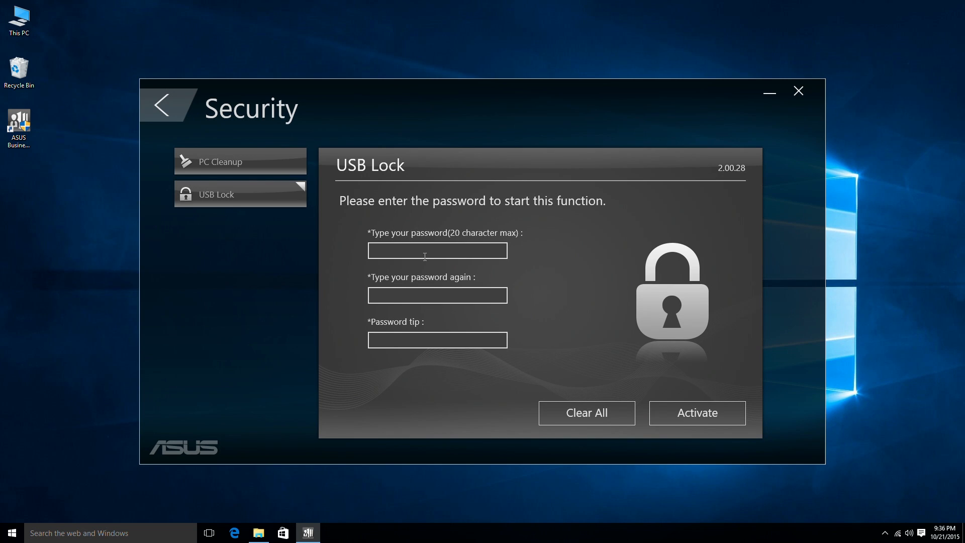
pyautogui.click(437, 250)
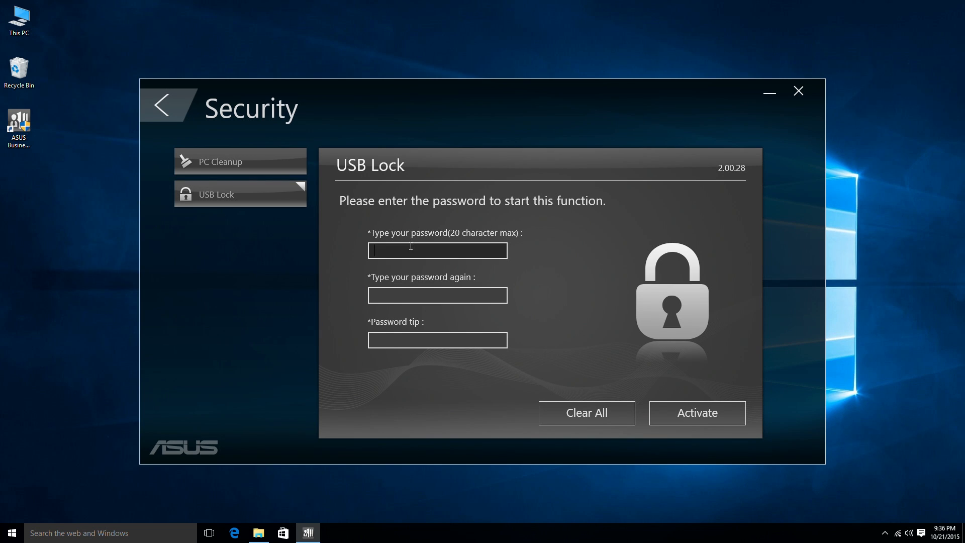
pyautogui.write('***')
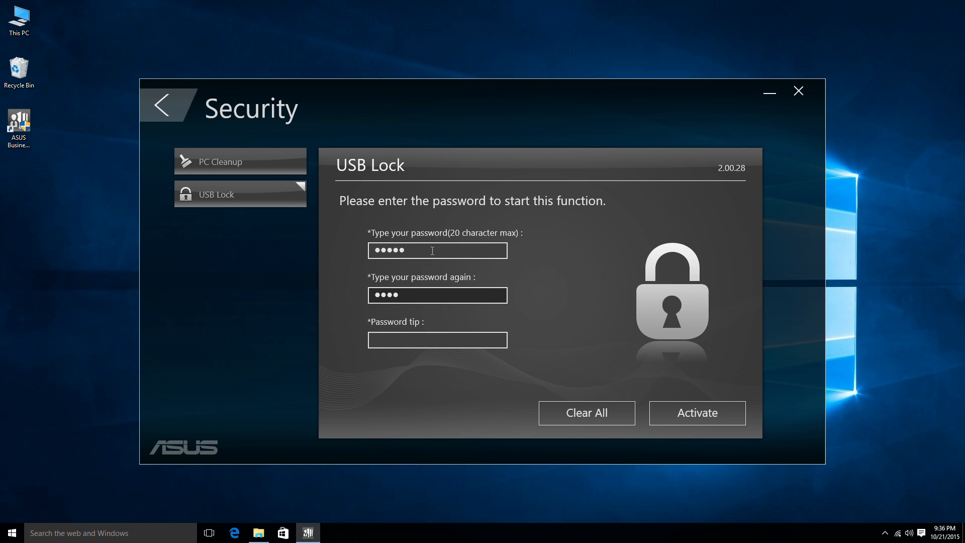
pyautogui.write('•')
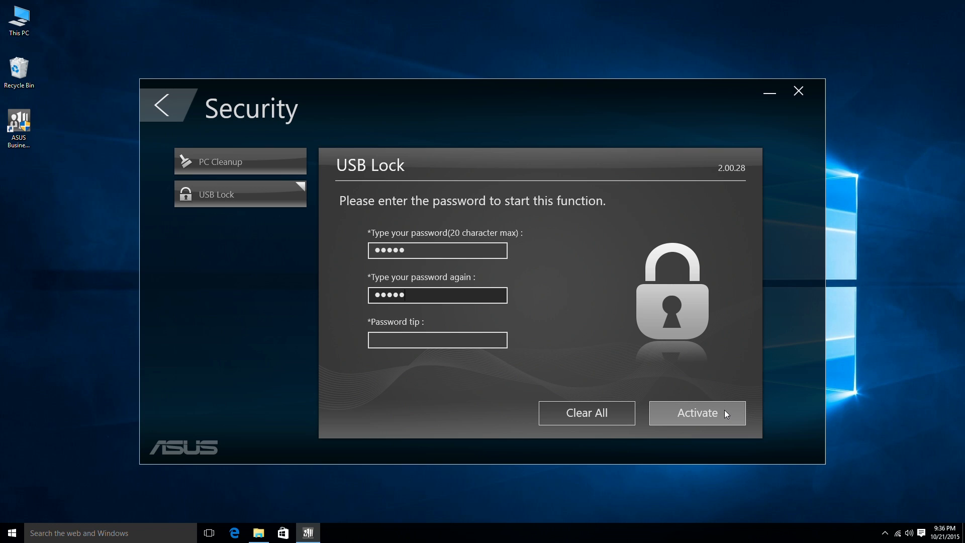
pyautogui.moveTo(317, 172)
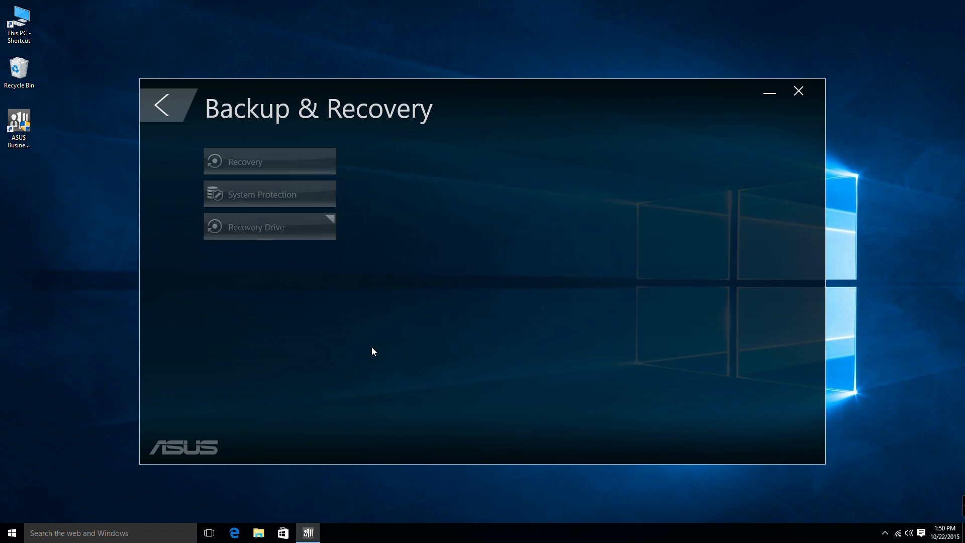
# - Browse Backup & Recovery's Recovery, System Protection and Recovery Drive pages, ending on Recovery Drive
pyautogui.click(253, 228)
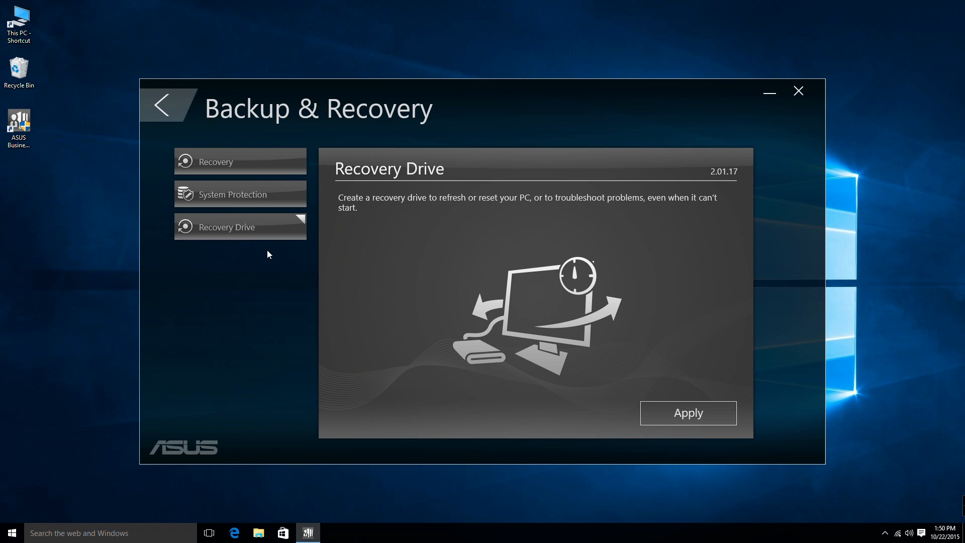
pyautogui.moveTo(258, 131)
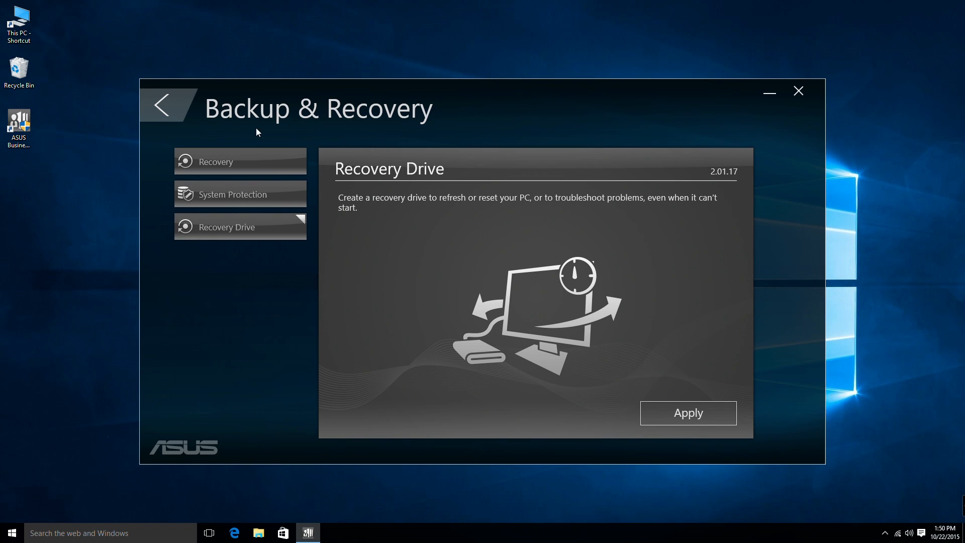
pyautogui.moveTo(416, 142)
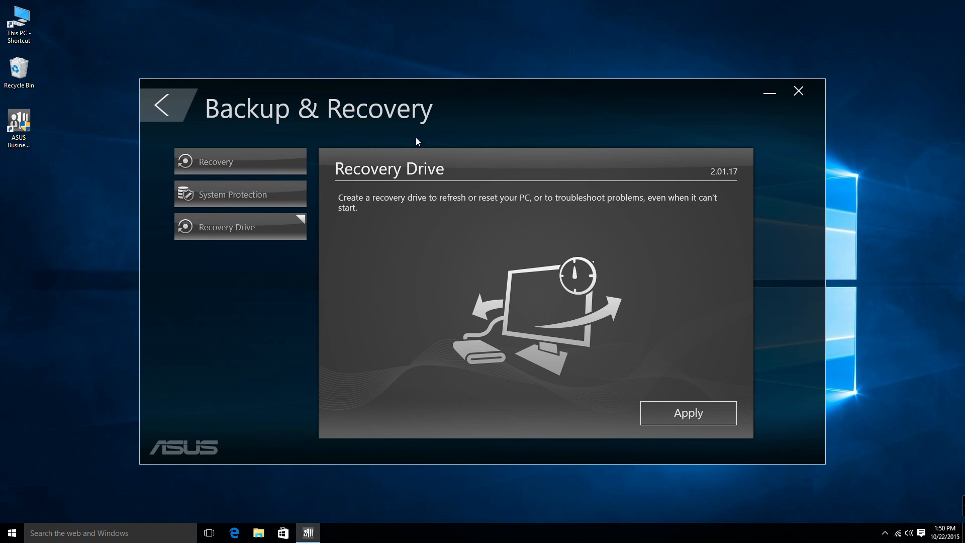
pyautogui.moveTo(265, 151)
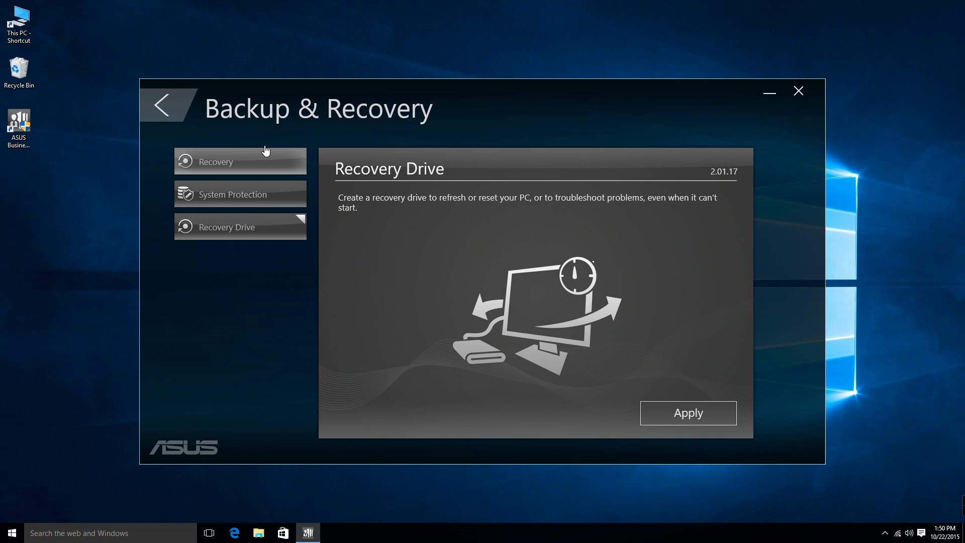
pyautogui.click(240, 160)
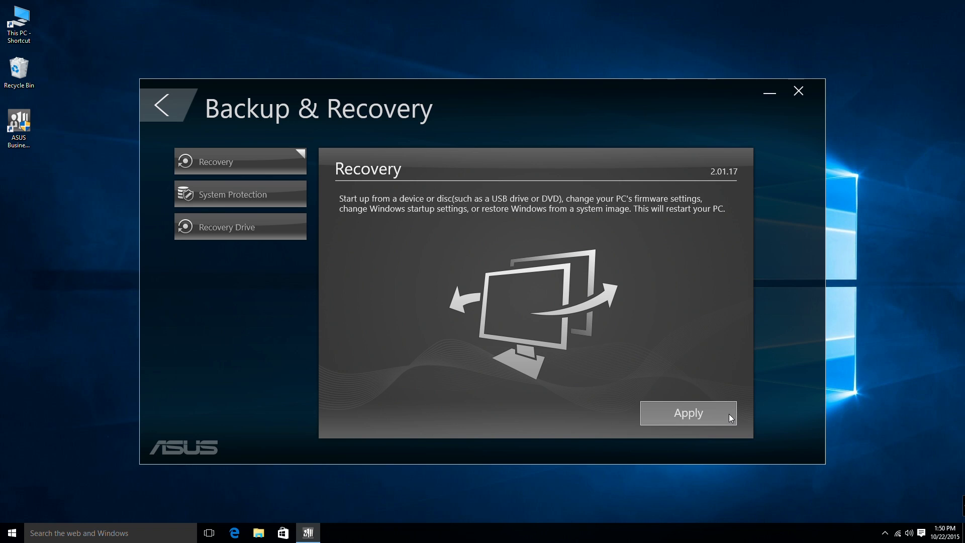
pyautogui.moveTo(275, 199)
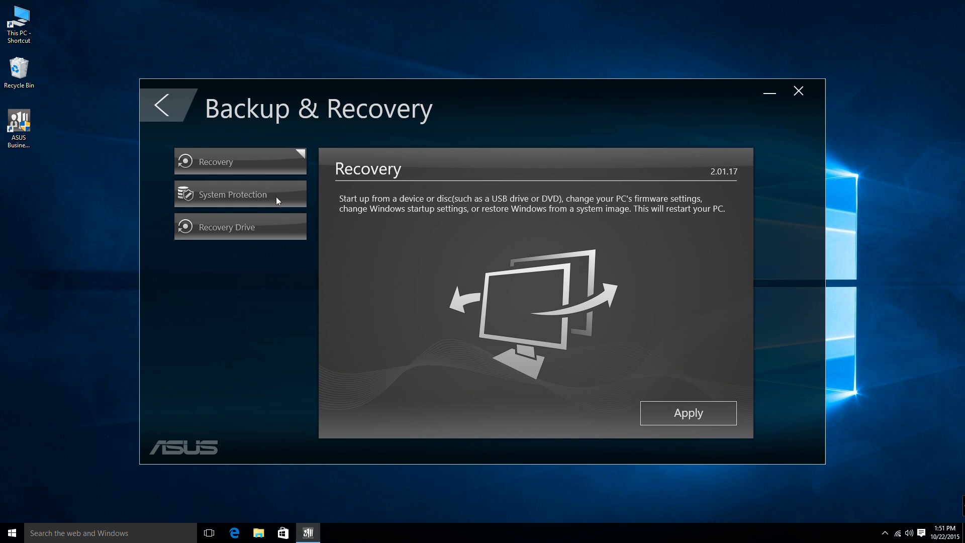
pyautogui.click(232, 194)
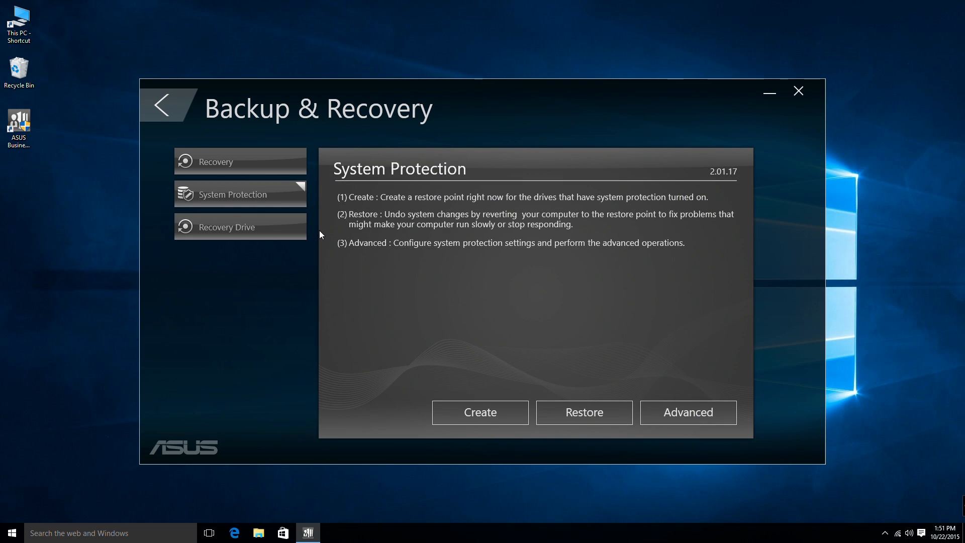
pyautogui.moveTo(605, 426)
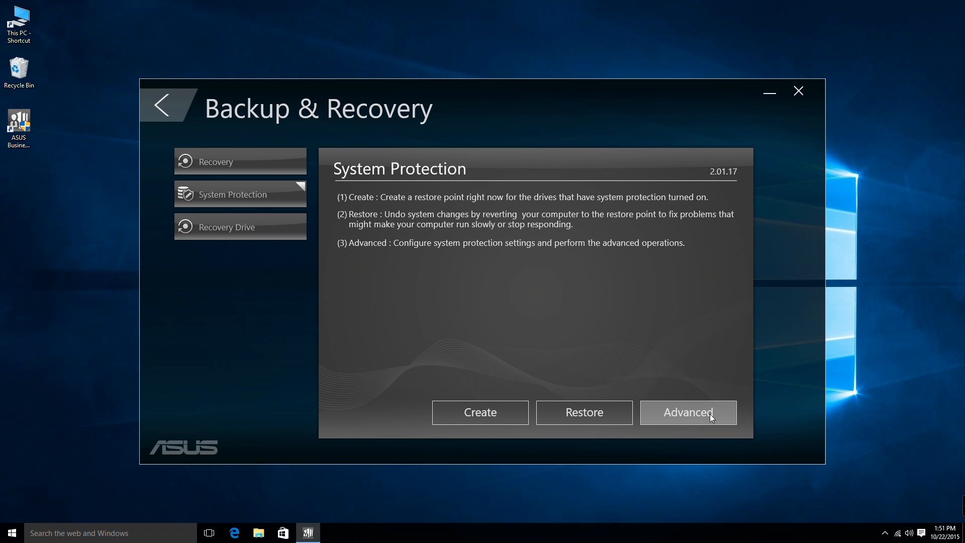
pyautogui.moveTo(270, 231)
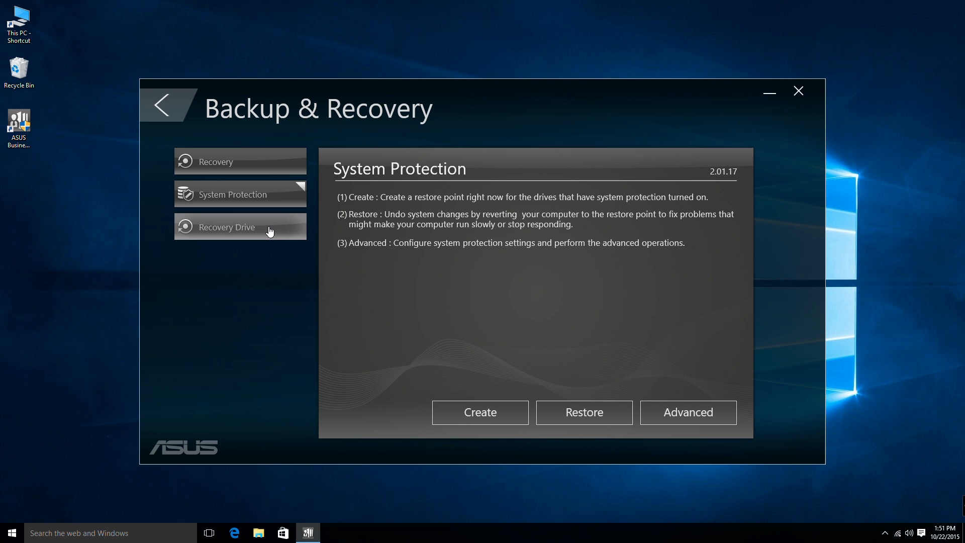
pyautogui.click(240, 226)
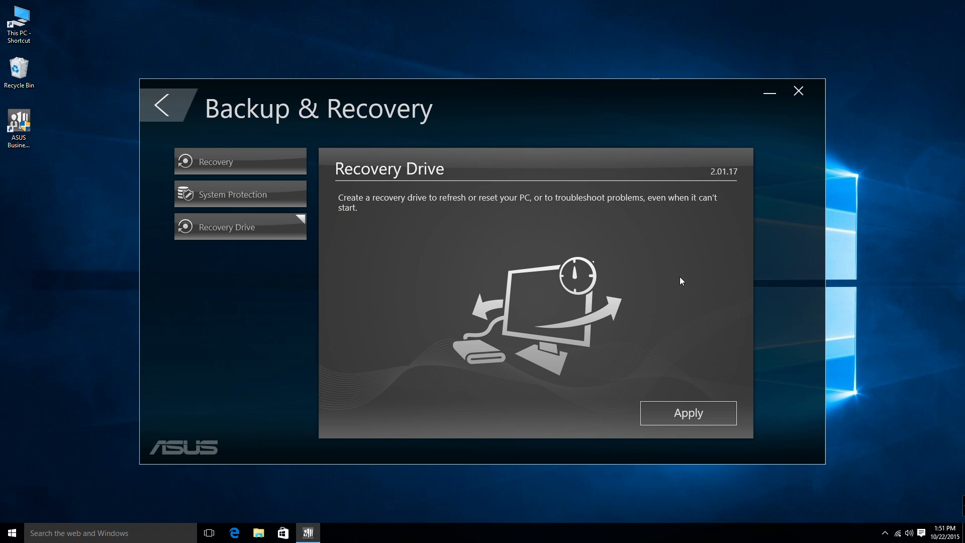
pyautogui.moveTo(377, 232)
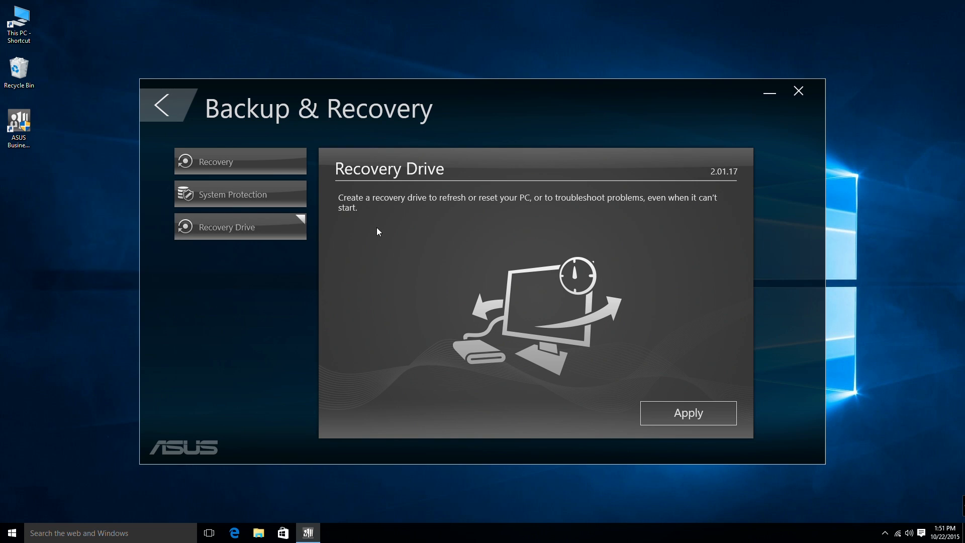
pyautogui.moveTo(683, 233)
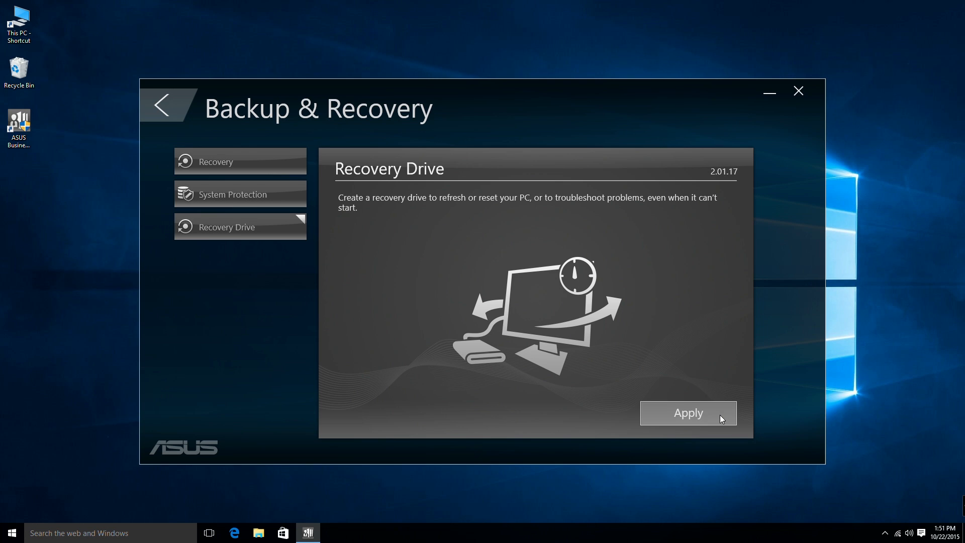
# - Return to the home tiles and enter the Tool section so MyLogo appears
pyautogui.click(165, 104)
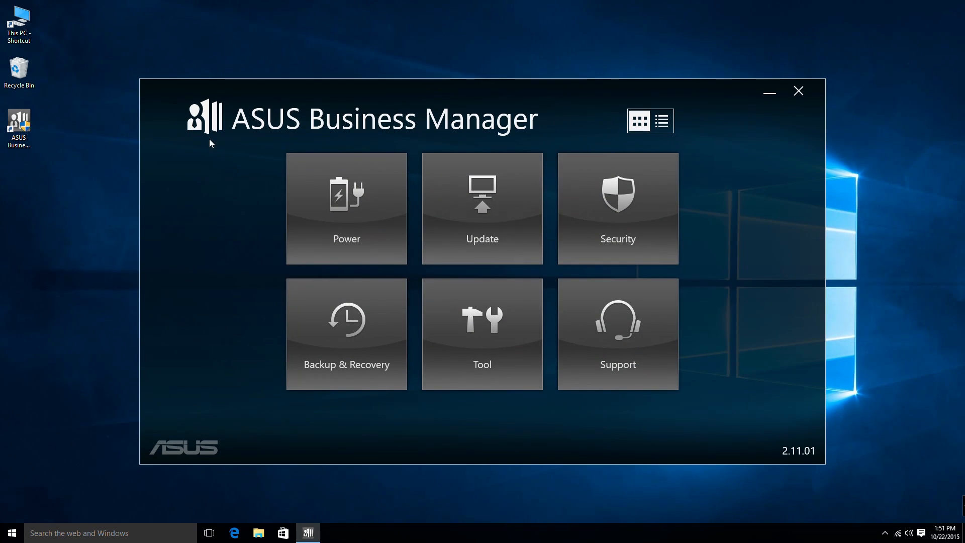
pyautogui.moveTo(482, 338)
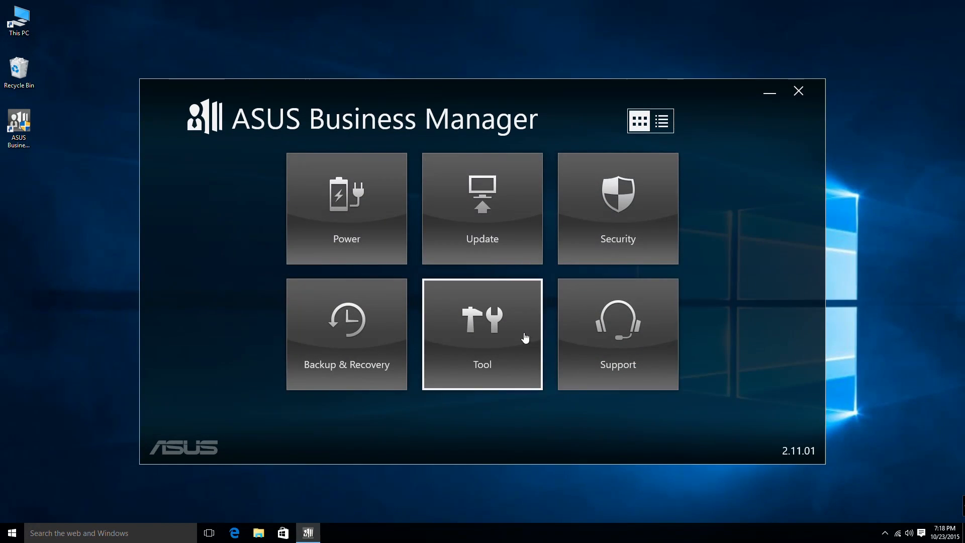
pyautogui.click(482, 334)
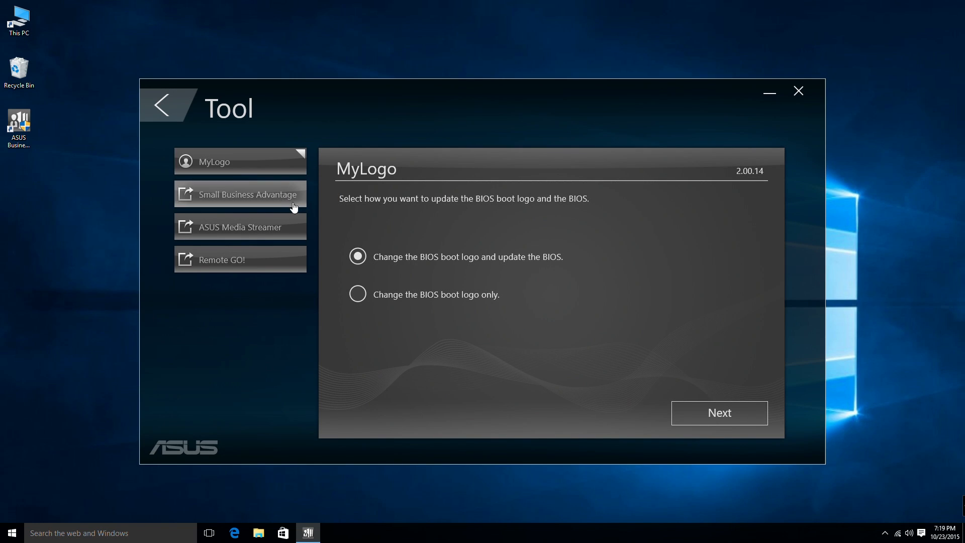
pyautogui.moveTo(300, 205)
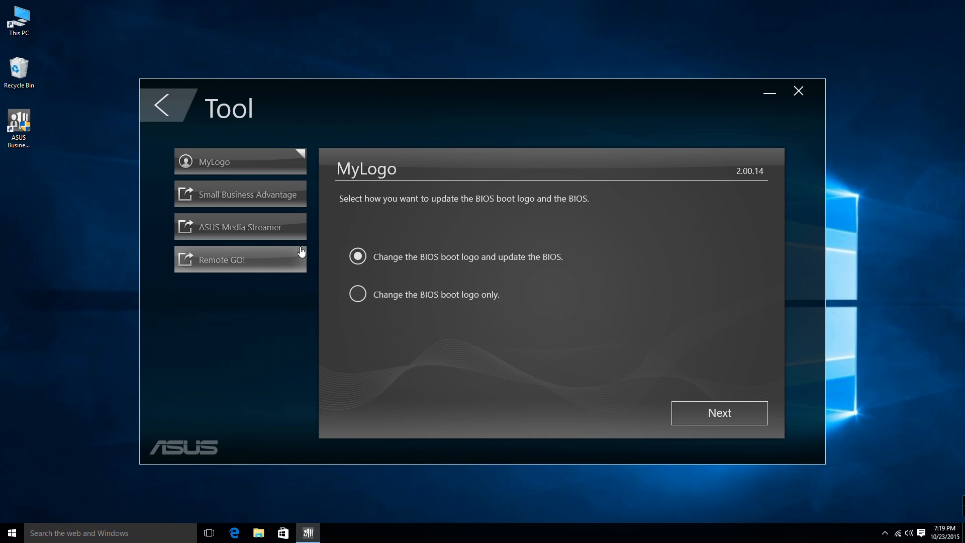
pyautogui.moveTo(295, 247)
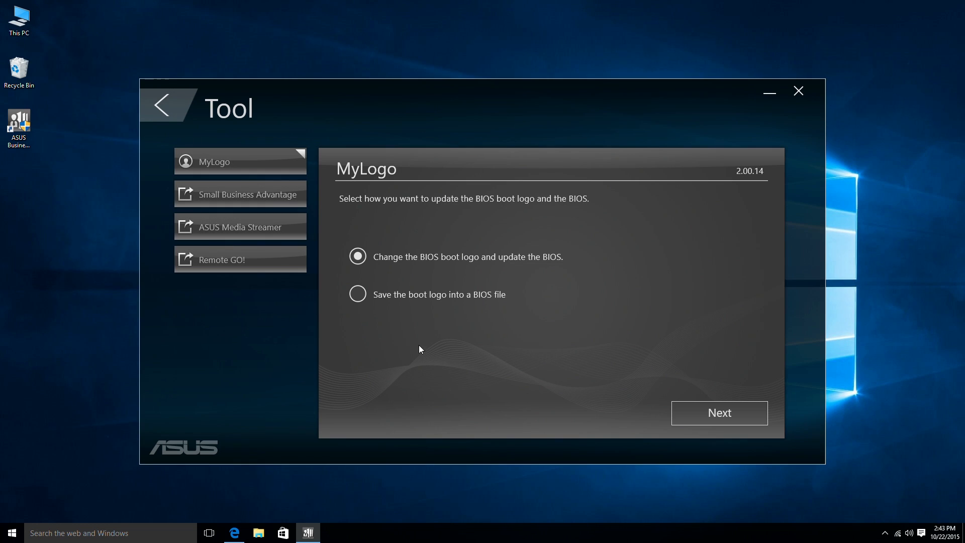
# - Choose BIOS file UN65-ASUS-0402.CAP and boot logo picture ASUS ISOI.BMP for MyLogo
pyautogui.click(718, 412)
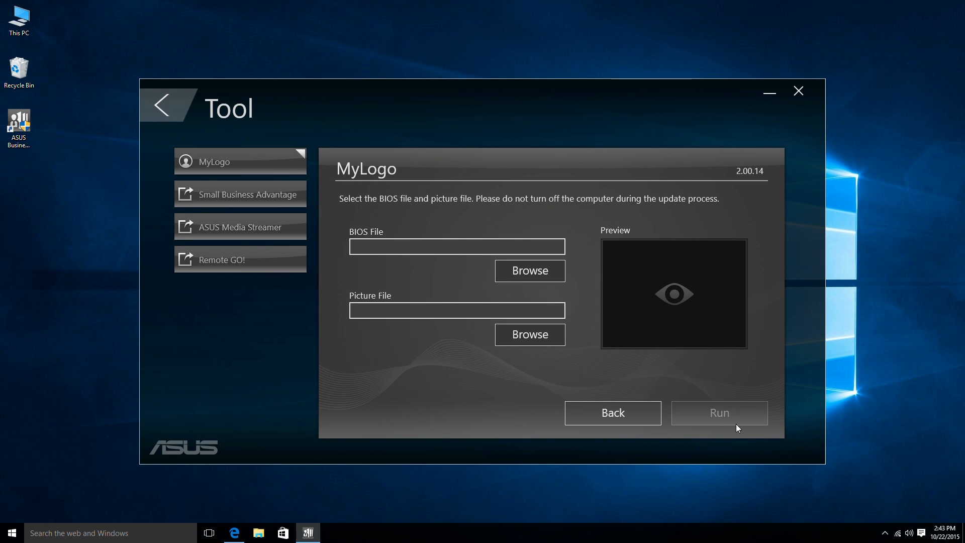
pyautogui.moveTo(530, 270)
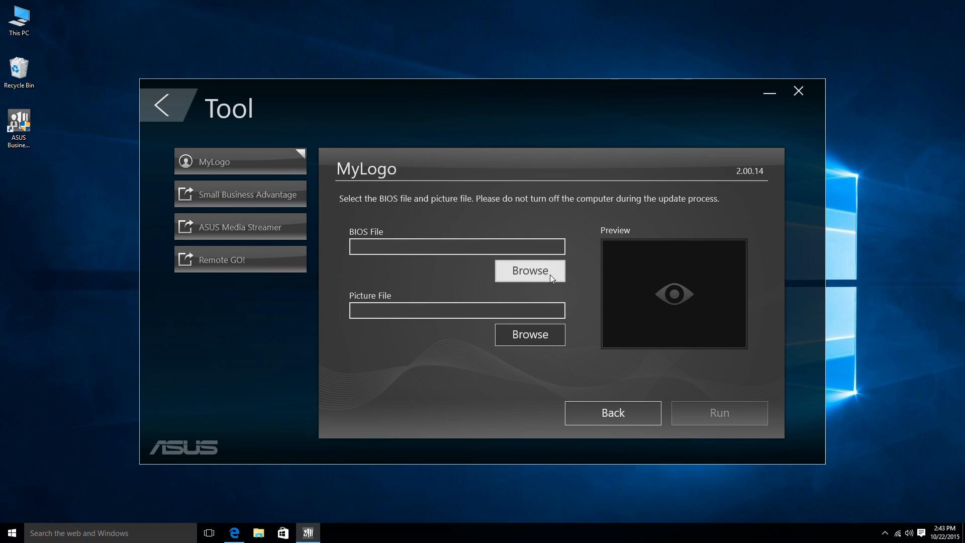
pyautogui.click(529, 270)
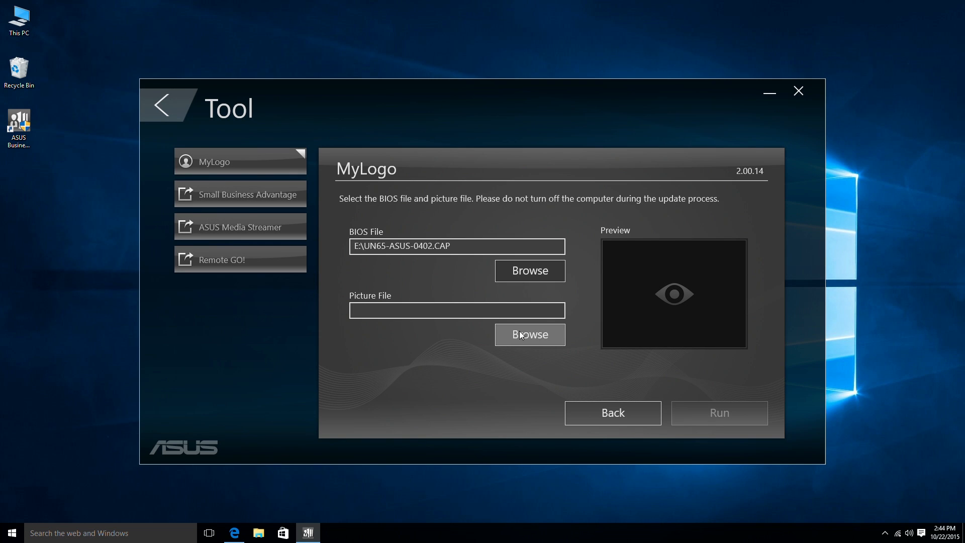
pyautogui.click(528, 334)
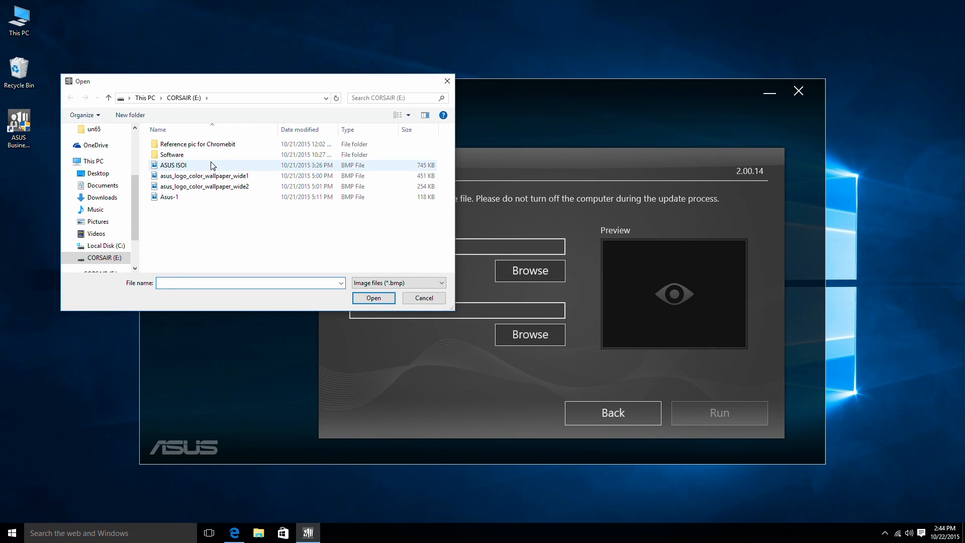
pyautogui.click(373, 297)
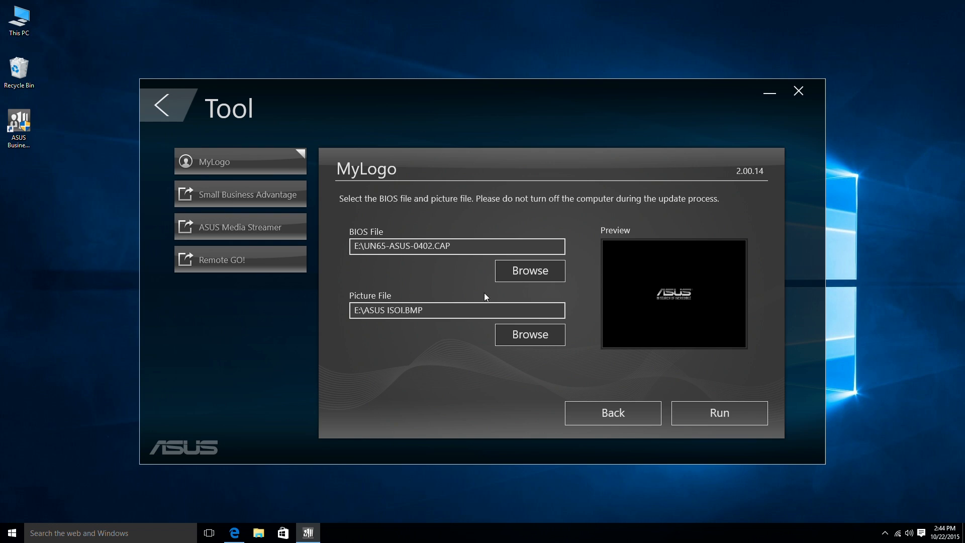
pyautogui.moveTo(758, 306)
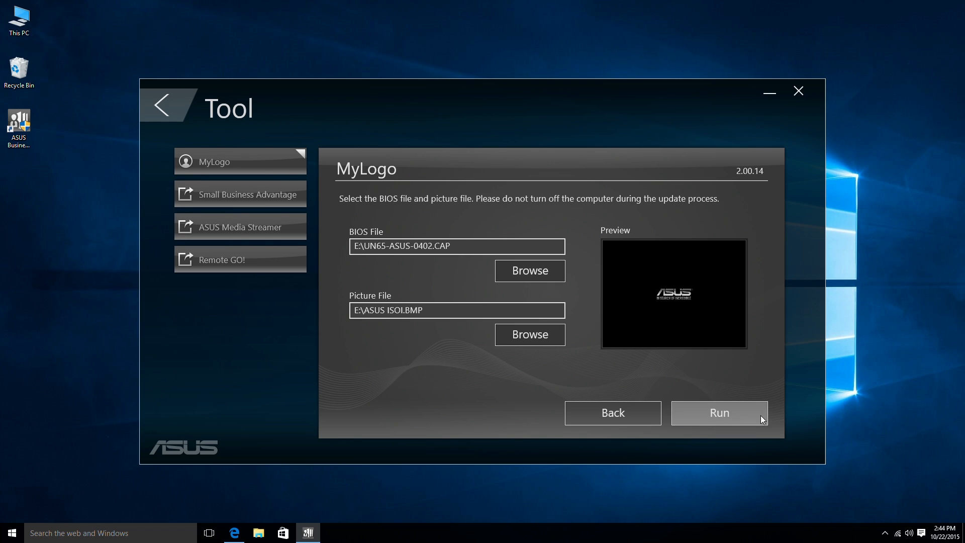
pyautogui.moveTo(613, 413)
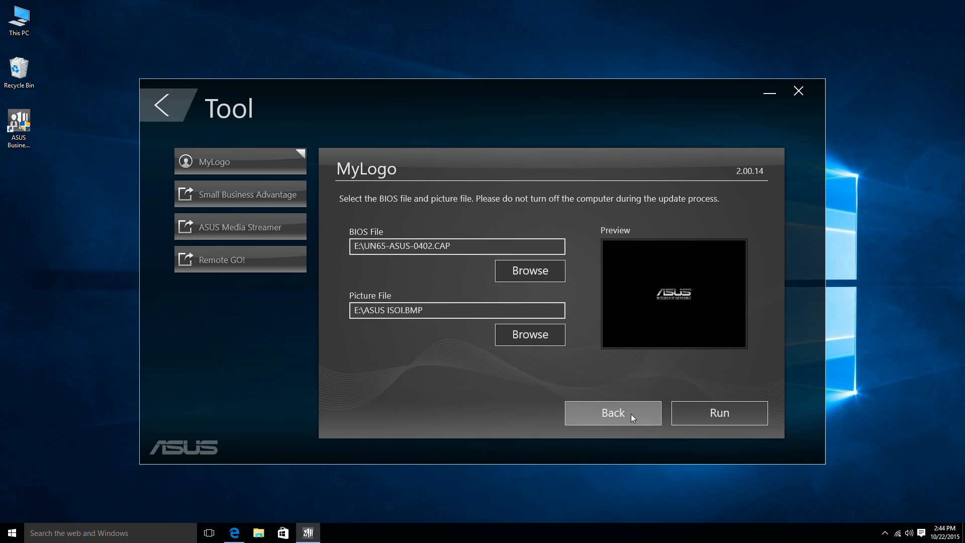
# - Go back and reselect UN65-ASUS-0402.CAP as the MyLogo BIOS file
pyautogui.click(612, 412)
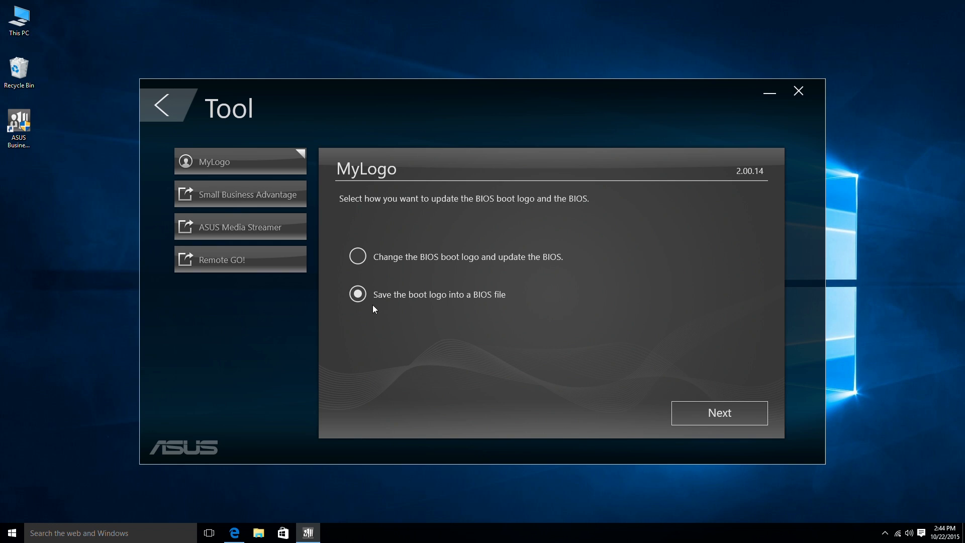
pyautogui.moveTo(718, 412)
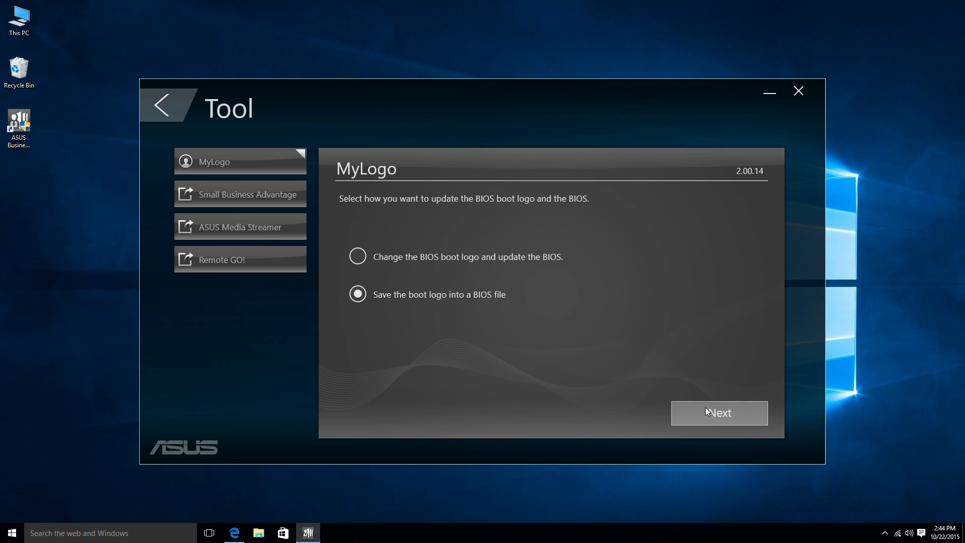
pyautogui.click(718, 413)
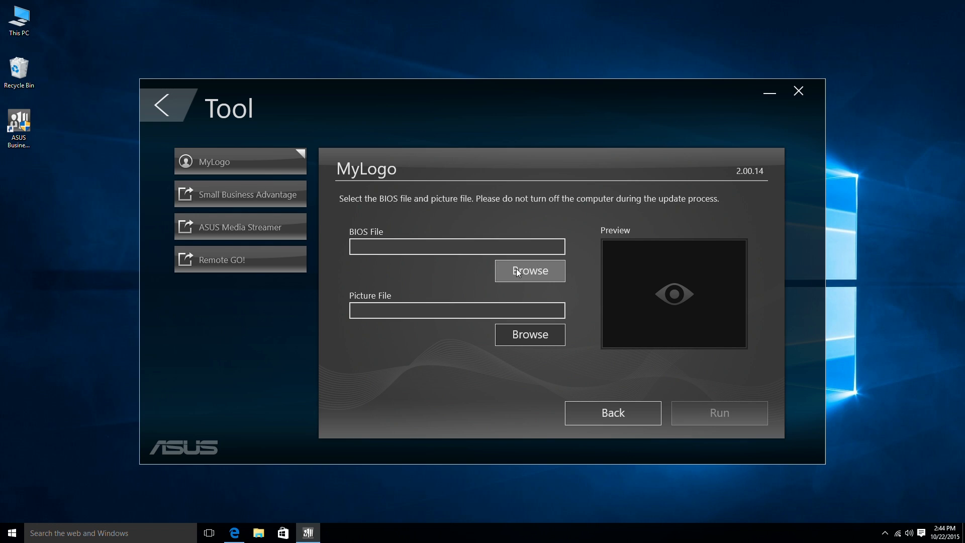
pyautogui.click(529, 270)
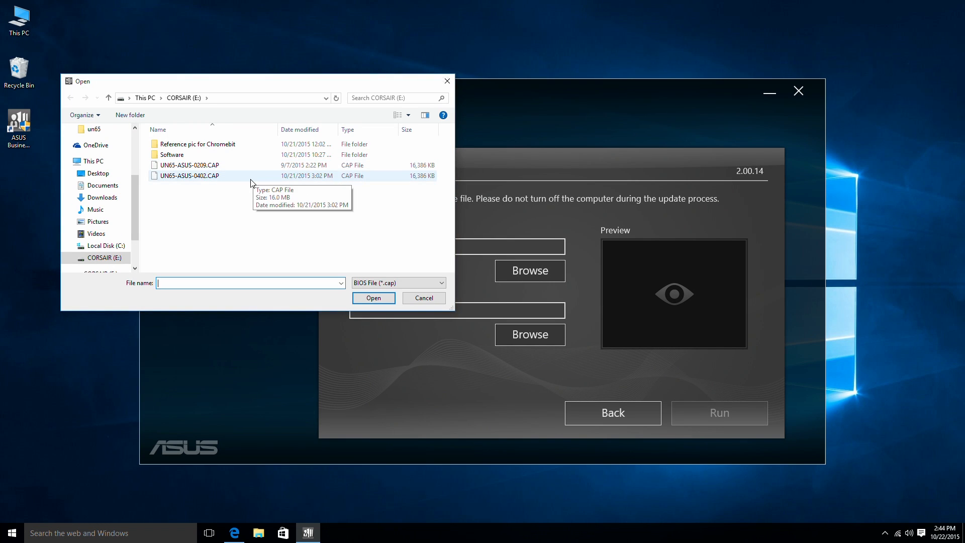
pyautogui.click(188, 175)
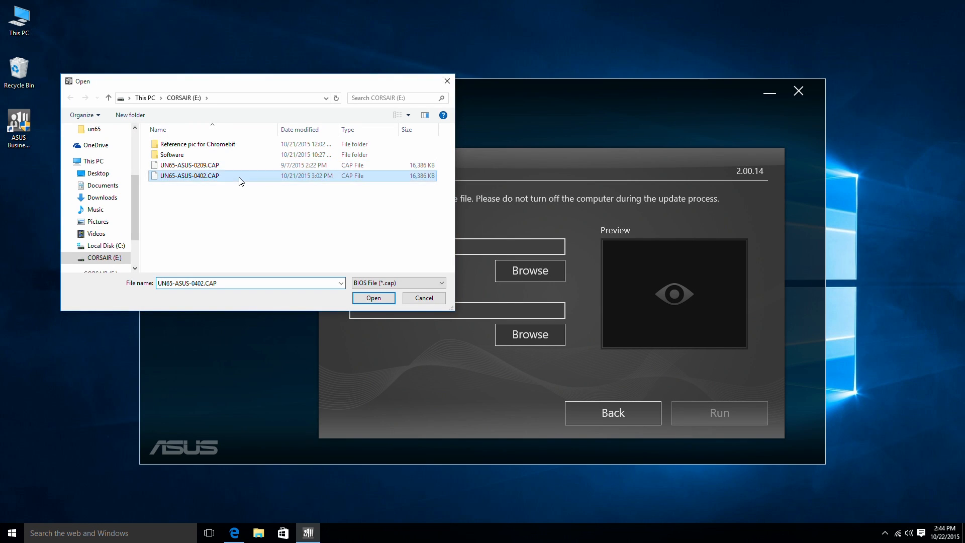
pyautogui.click(372, 297)
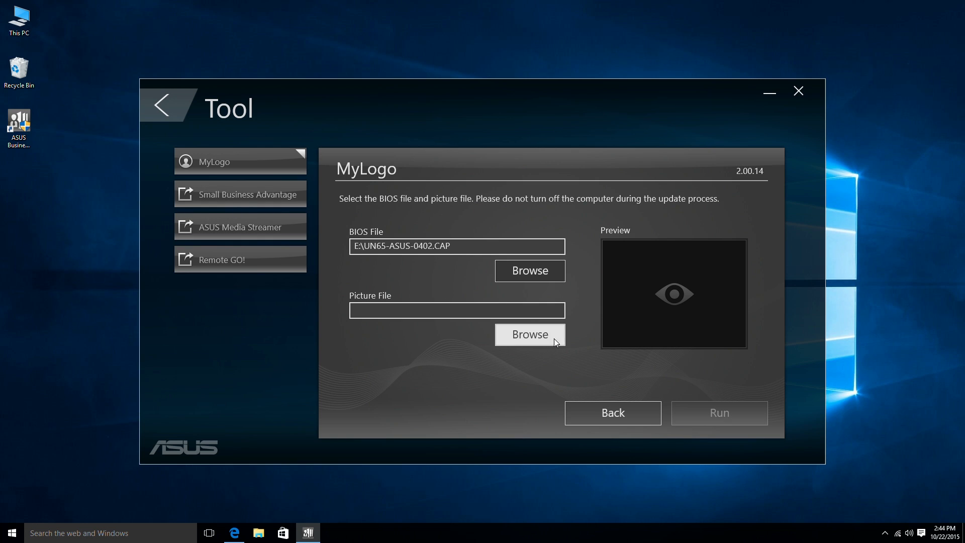
# - Pick Asus-1.bmp as the boot logo picture and run the logo update
pyautogui.click(528, 334)
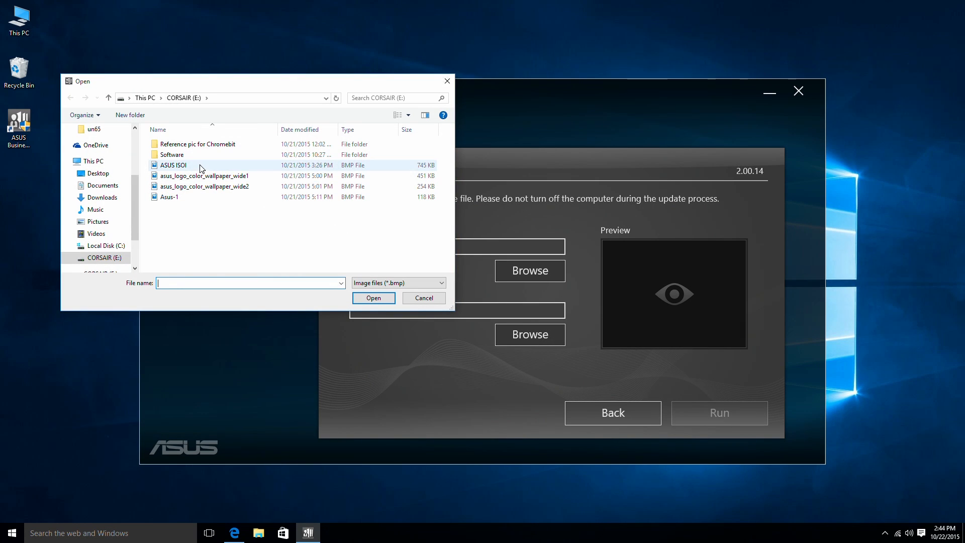
pyautogui.click(373, 297)
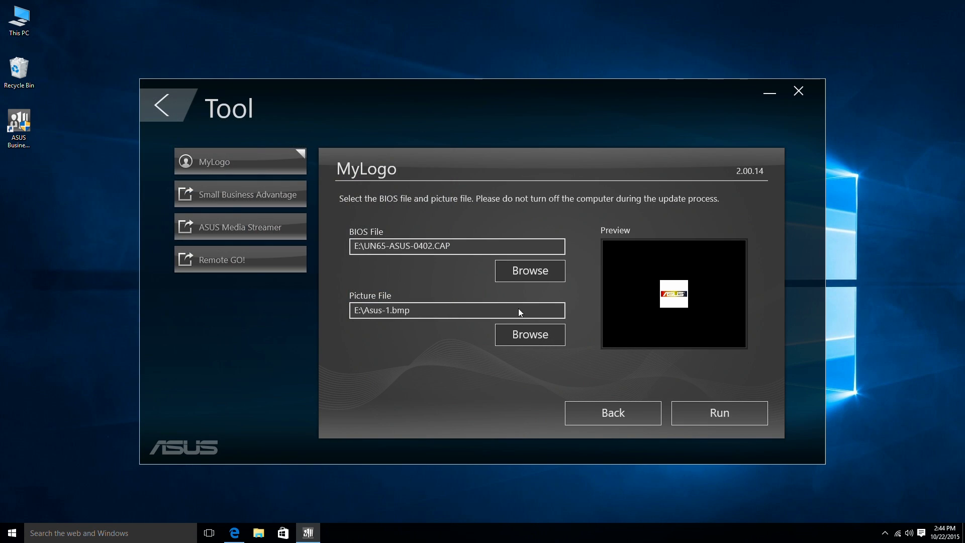
pyautogui.moveTo(590, 295)
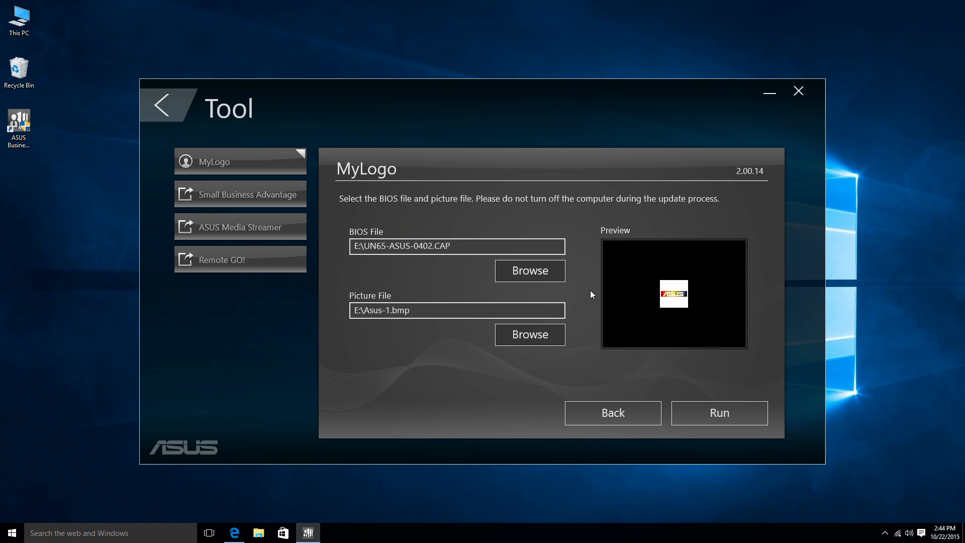
pyautogui.click(718, 412)
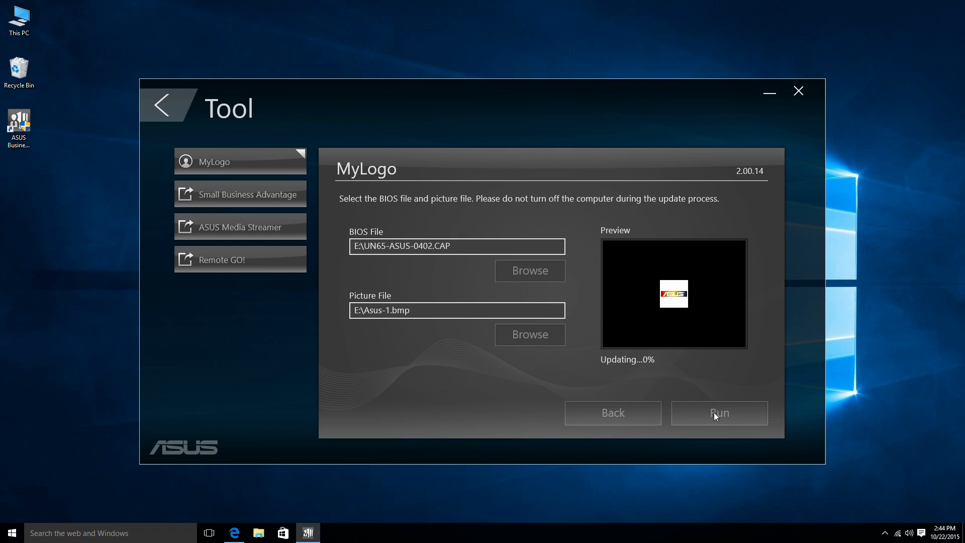
pyautogui.moveTo(661, 373)
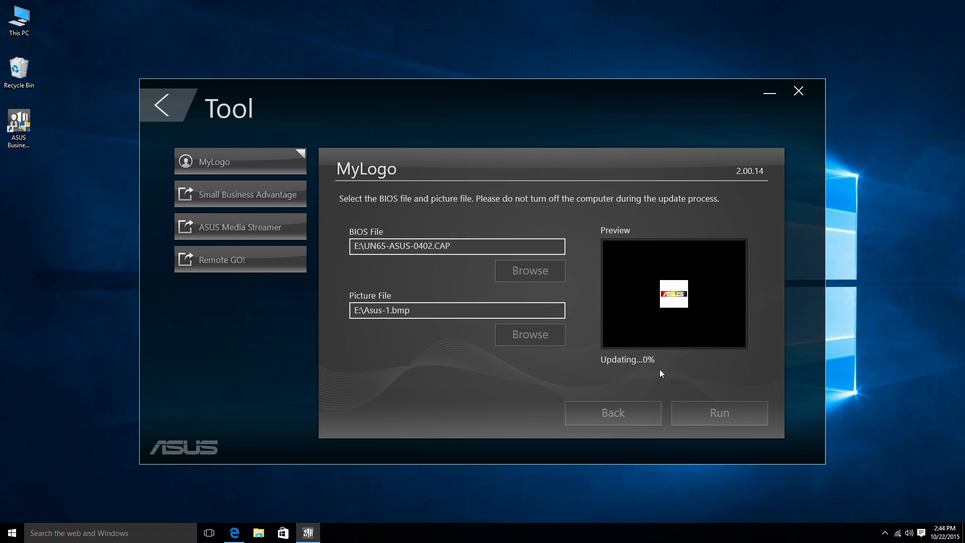
pyautogui.moveTo(664, 374)
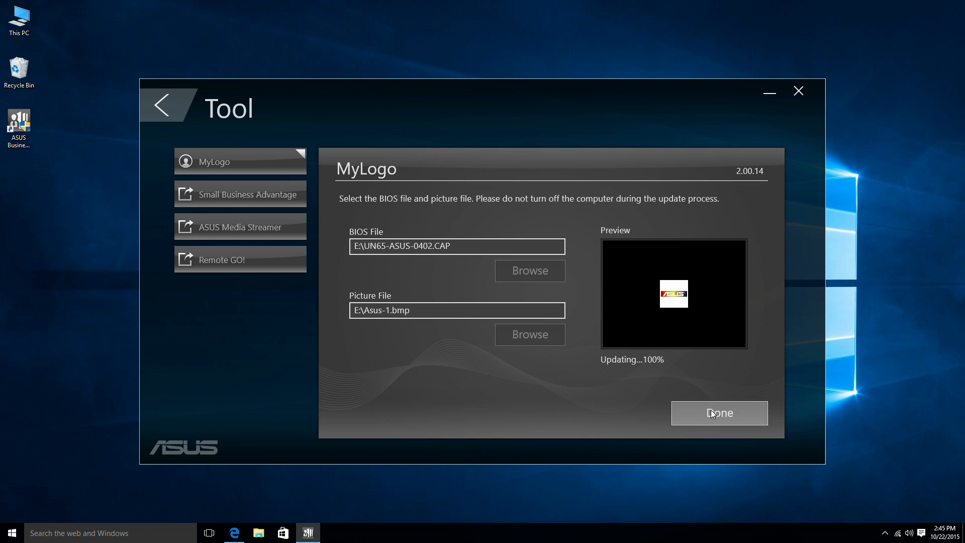
# - Finish the completed update and browse into the ASUS Manager\MyLogo program folder
pyautogui.click(718, 412)
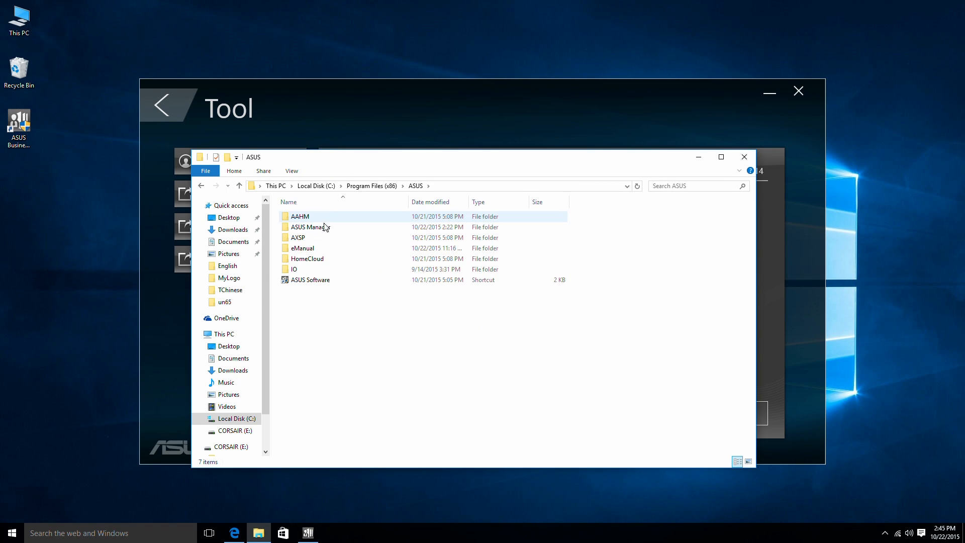
pyautogui.doubleClick(310, 226)
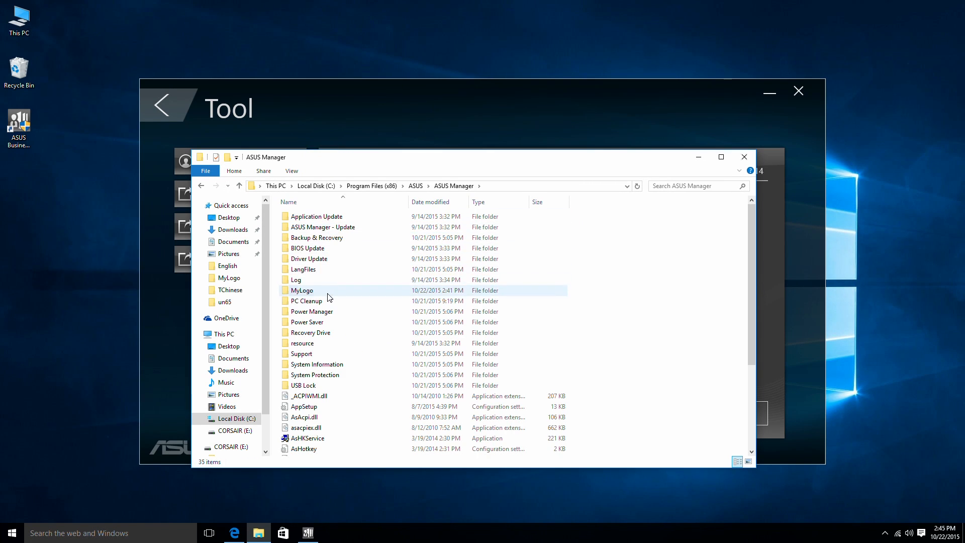
pyautogui.doubleClick(303, 290)
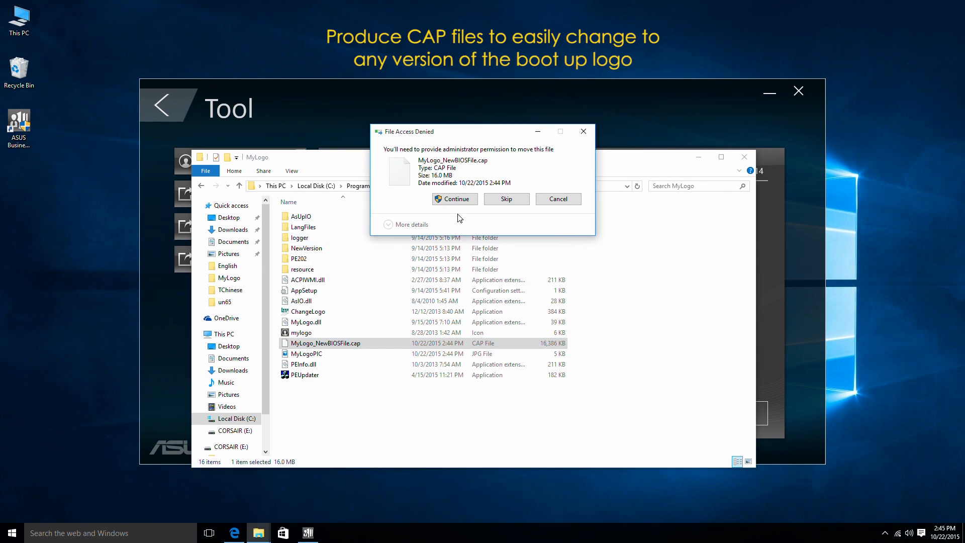
# - Move MyLogo_NewBIOSFile.cap onto the desktop, granting the administrator permission
pyautogui.click(454, 199)
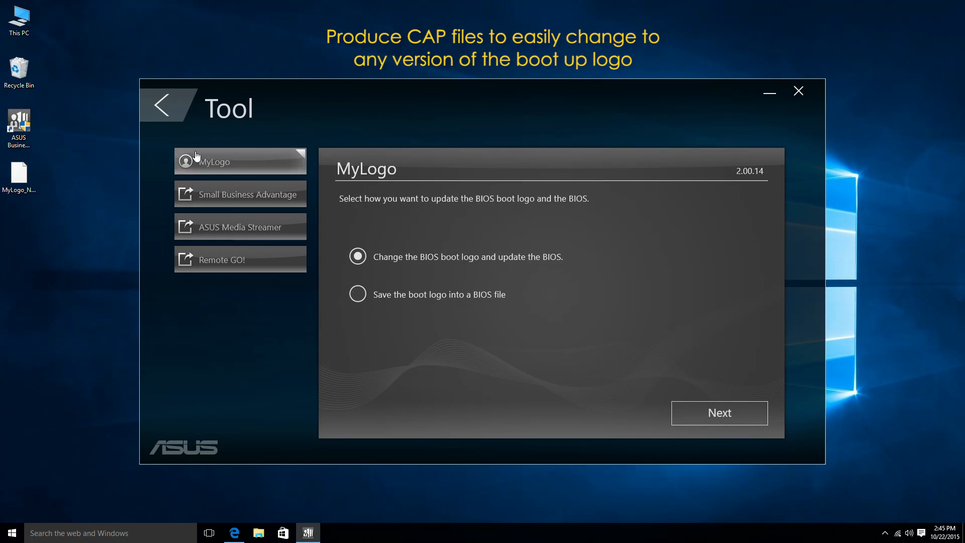
pyautogui.click(20, 179)
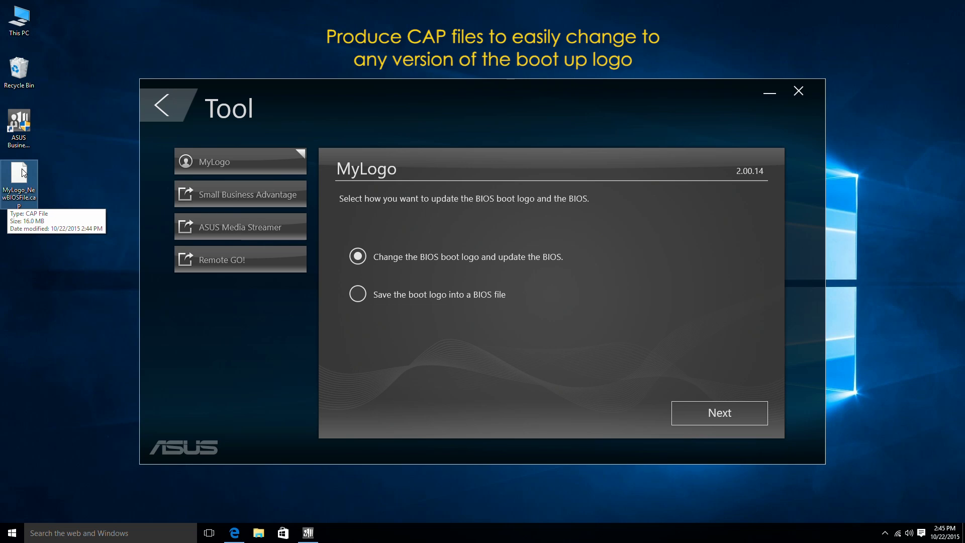
pyautogui.click(718, 413)
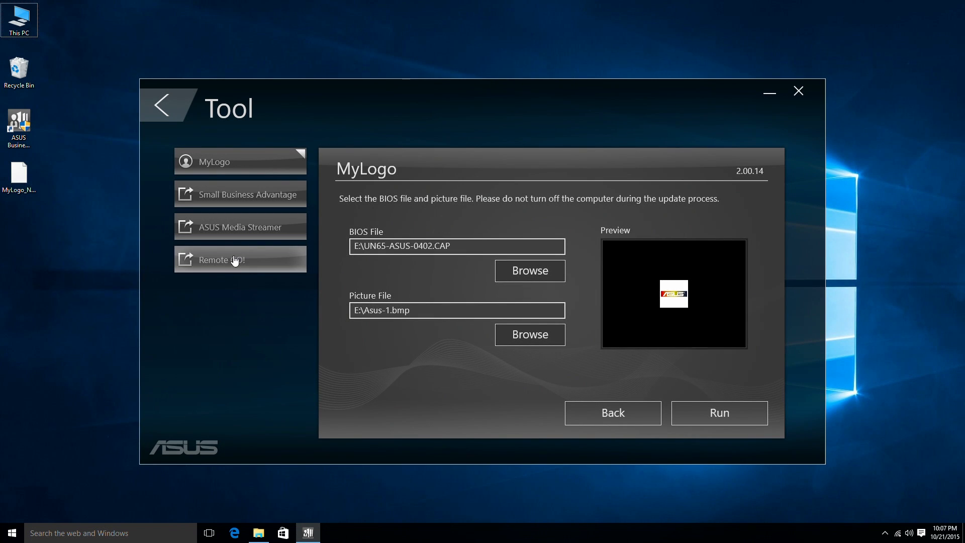
pyautogui.moveTo(233, 234)
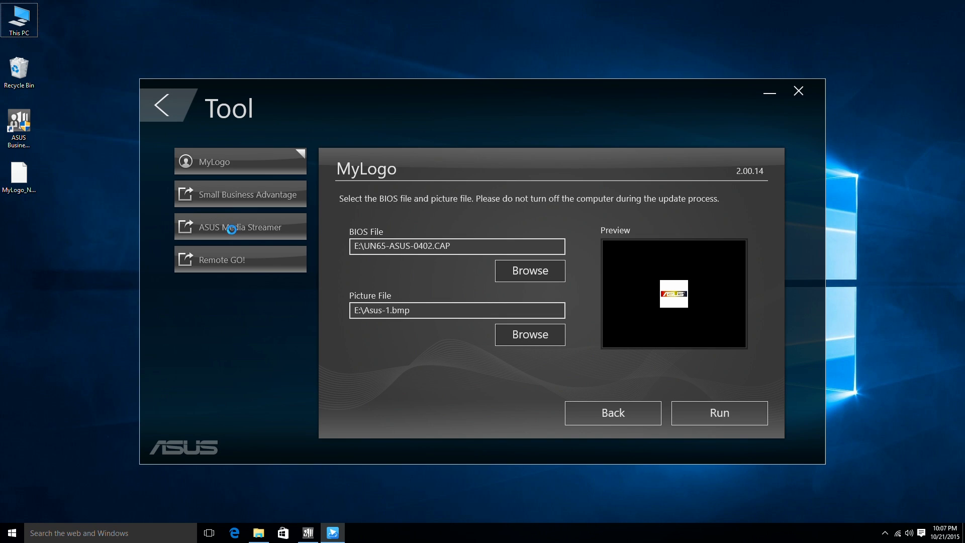
pyautogui.click(240, 226)
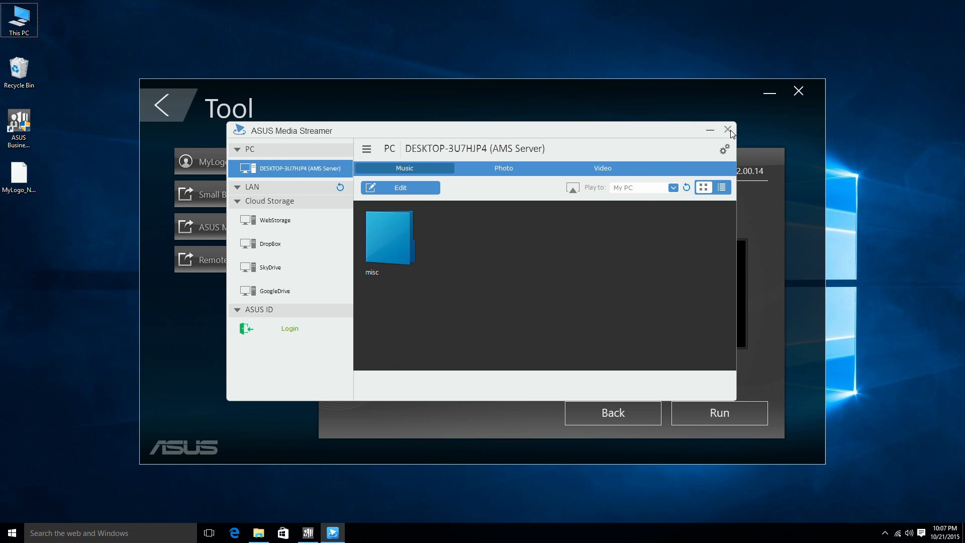
pyautogui.click(729, 130)
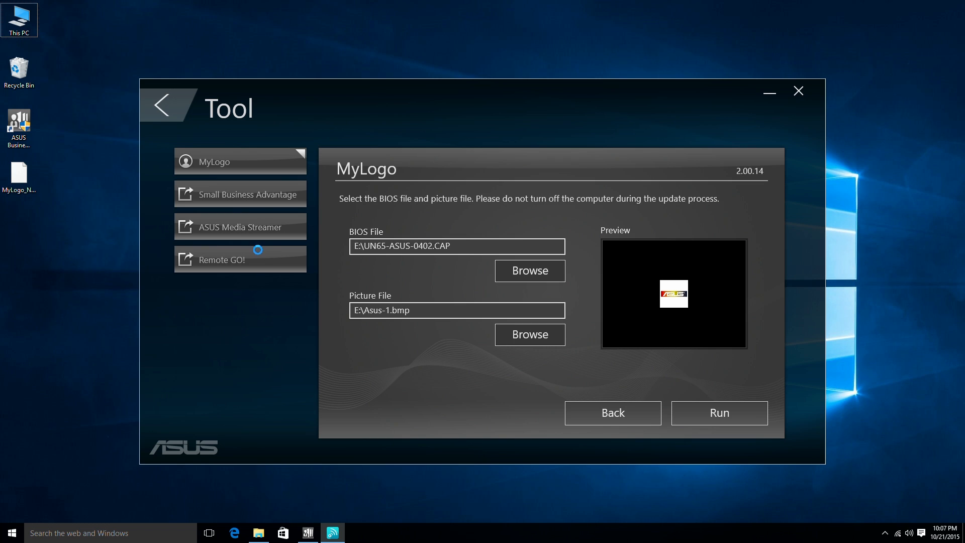
# - View Remote GO!'s tools with the Cloud GO! description, then move on to the Support section
pyautogui.click(239, 259)
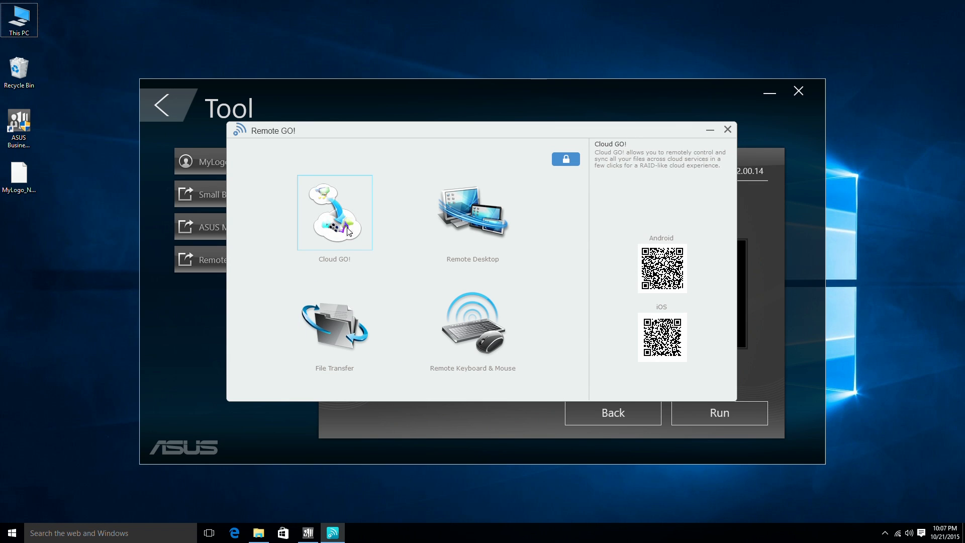
pyautogui.click(333, 322)
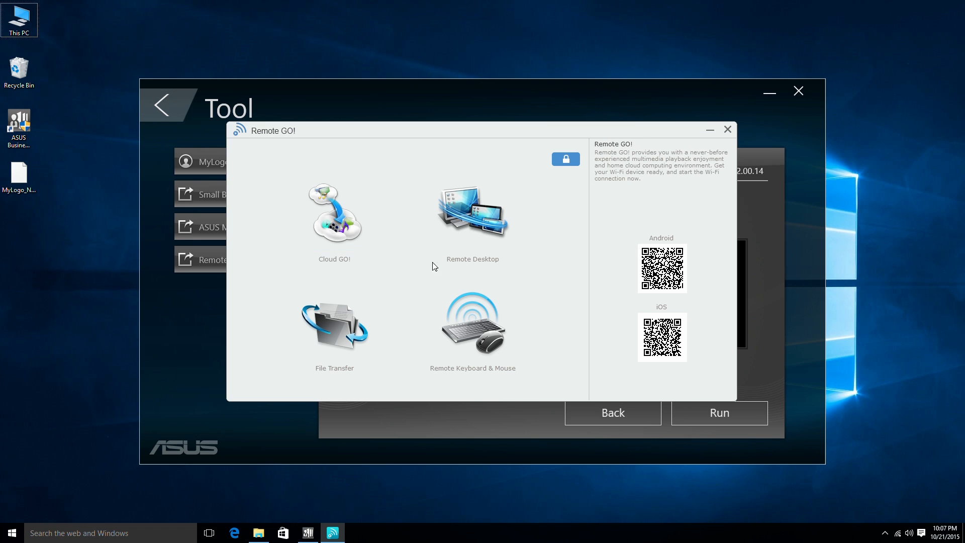
pyautogui.click(727, 130)
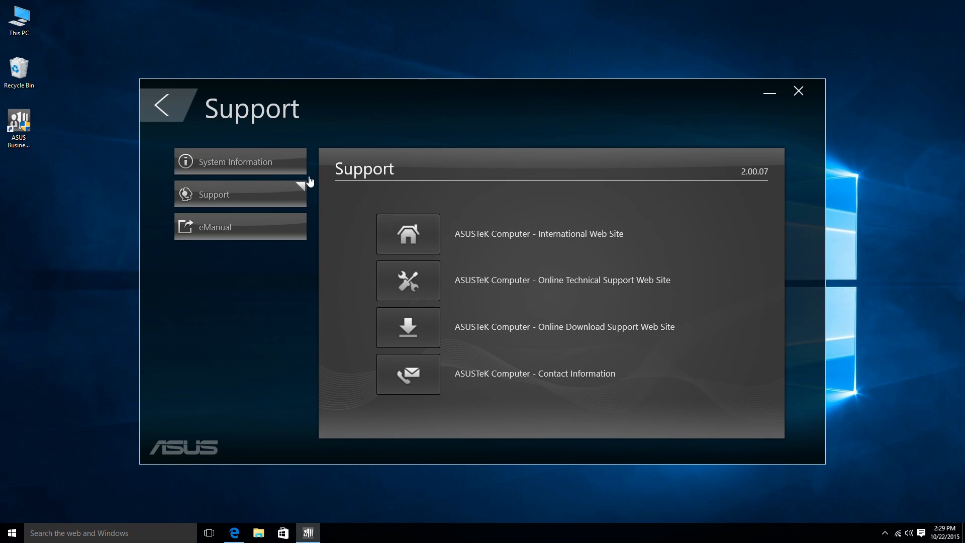
# - Review System Information and the ASUSTeK contact details under Support, then launch the eManual
pyautogui.click(239, 160)
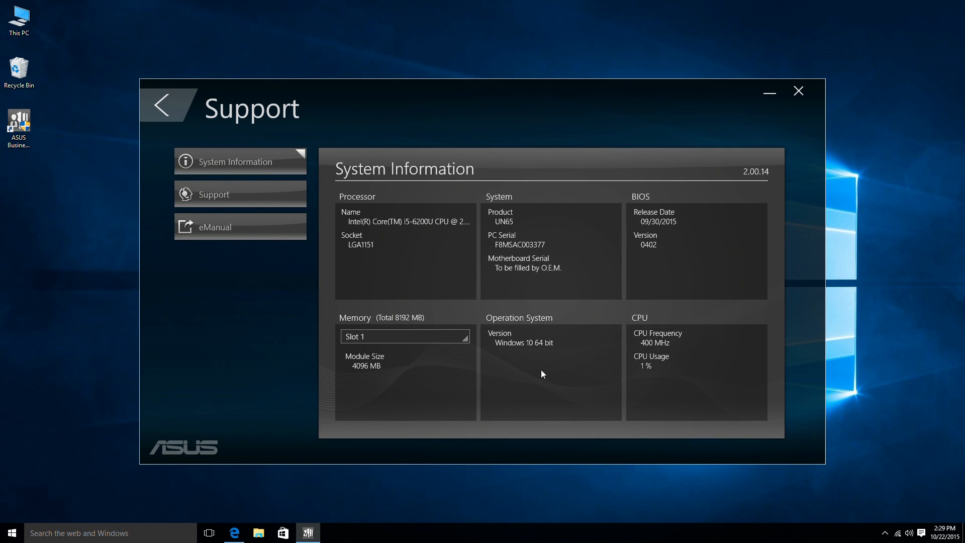
pyautogui.moveTo(254, 204)
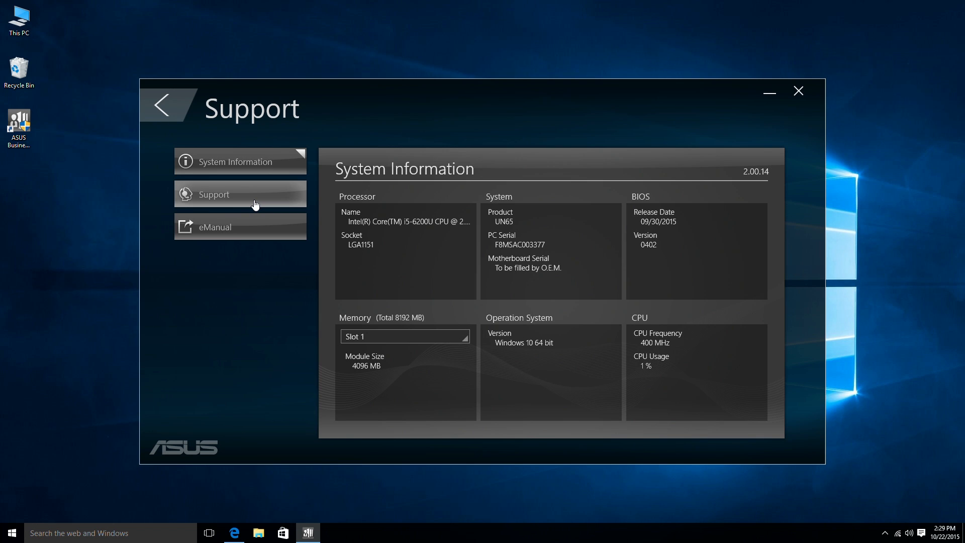
pyautogui.click(240, 194)
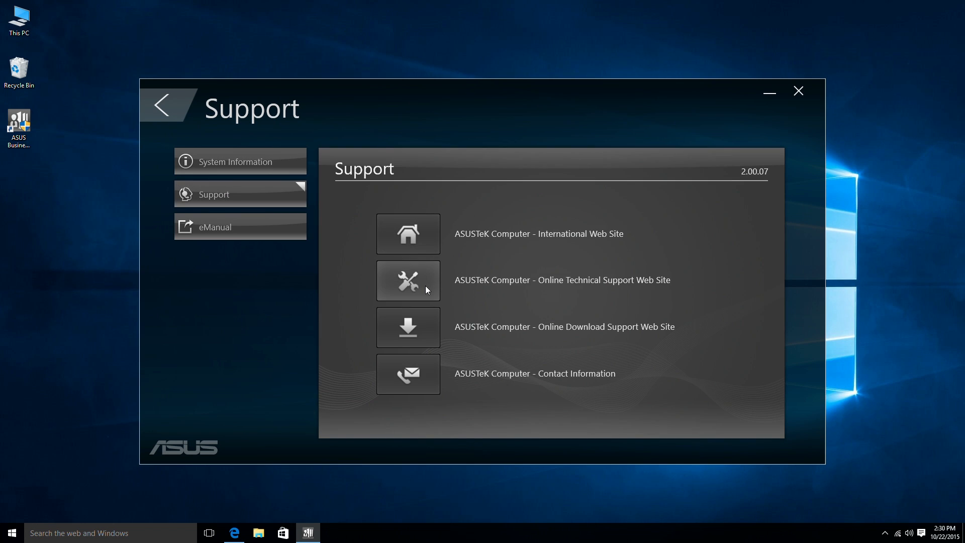
pyautogui.click(407, 374)
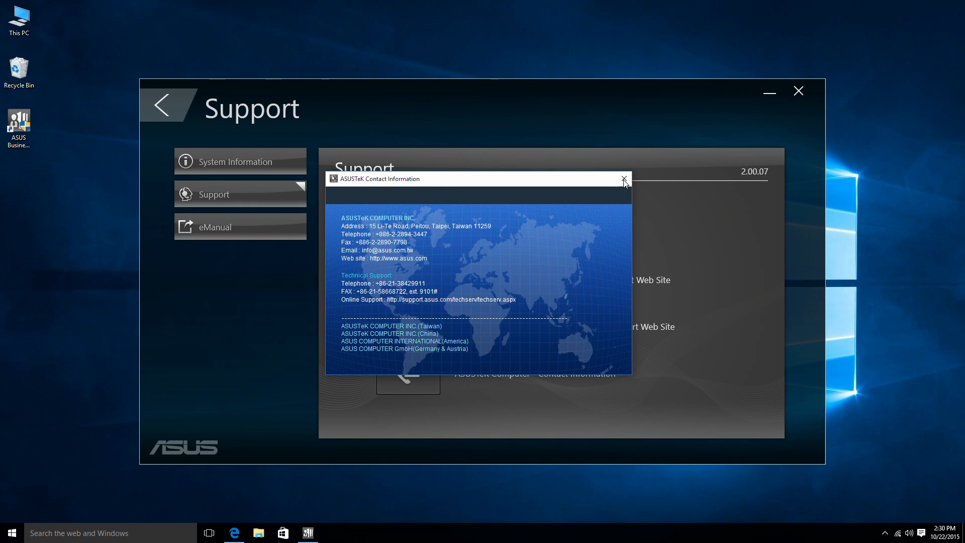
pyautogui.click(623, 179)
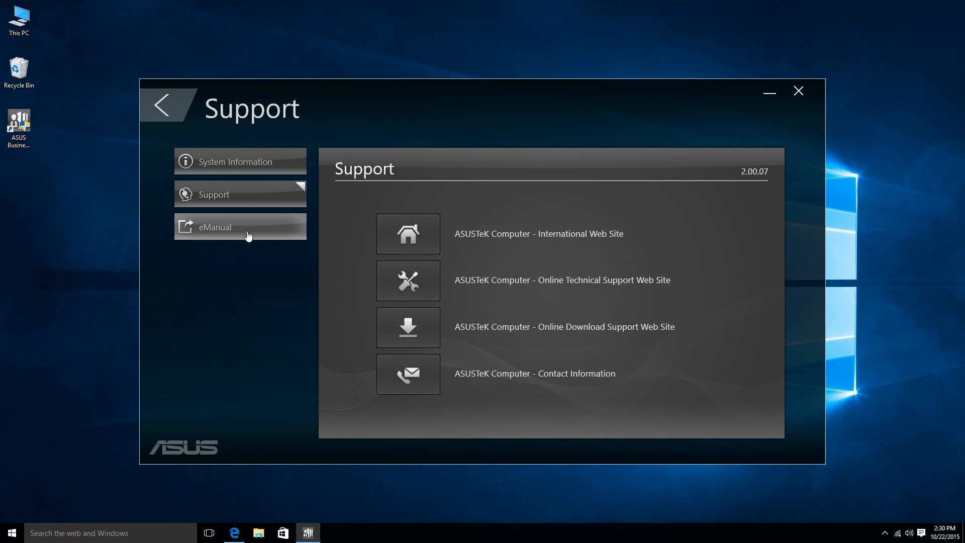
pyautogui.click(241, 226)
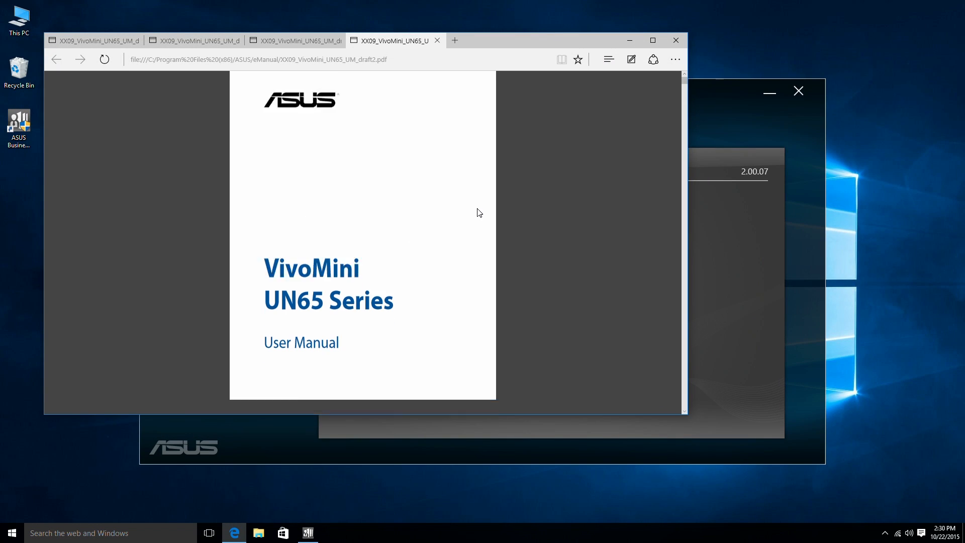
# - Scroll through the VivoMini UN65 manual in Edge and return to the Business Manager home screen
pyautogui.scroll(-3)
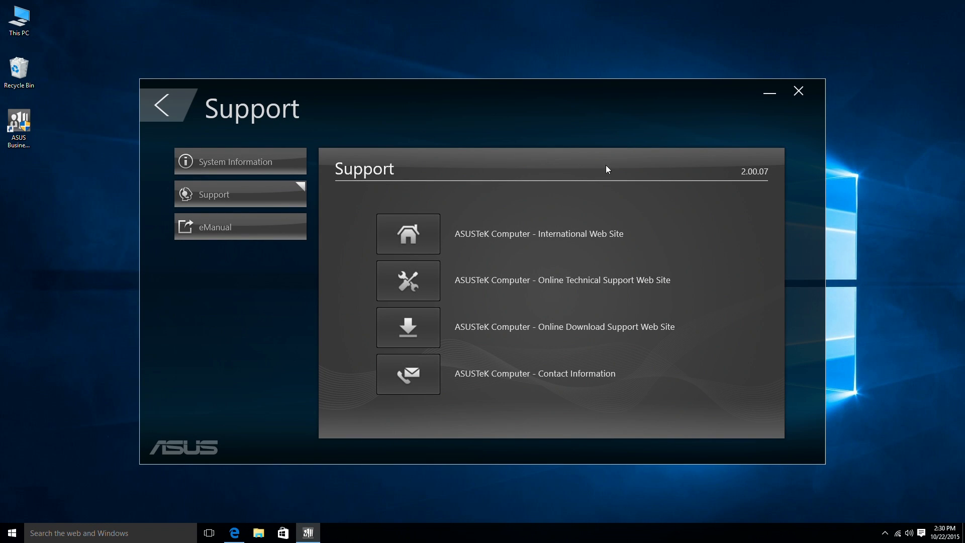
pyautogui.click(165, 105)
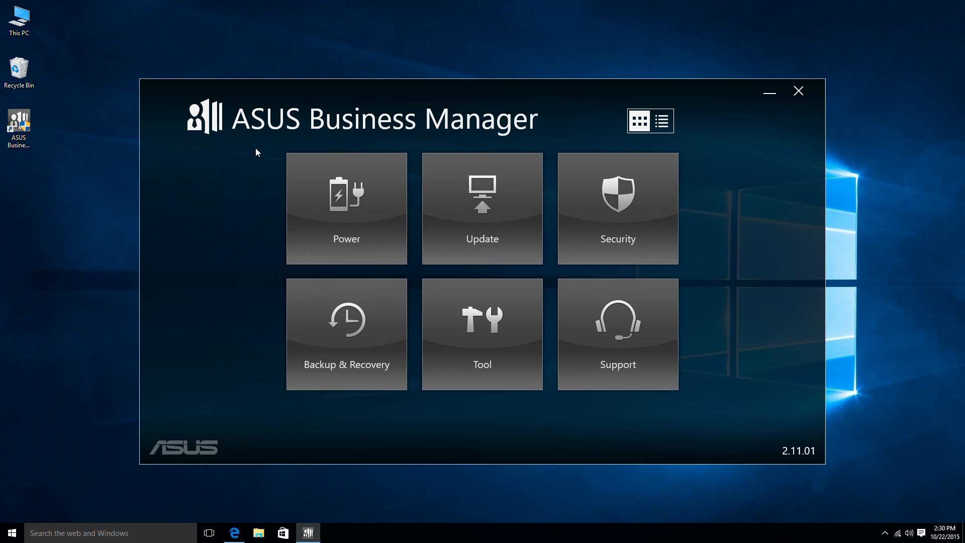
pyautogui.moveTo(412, 350)
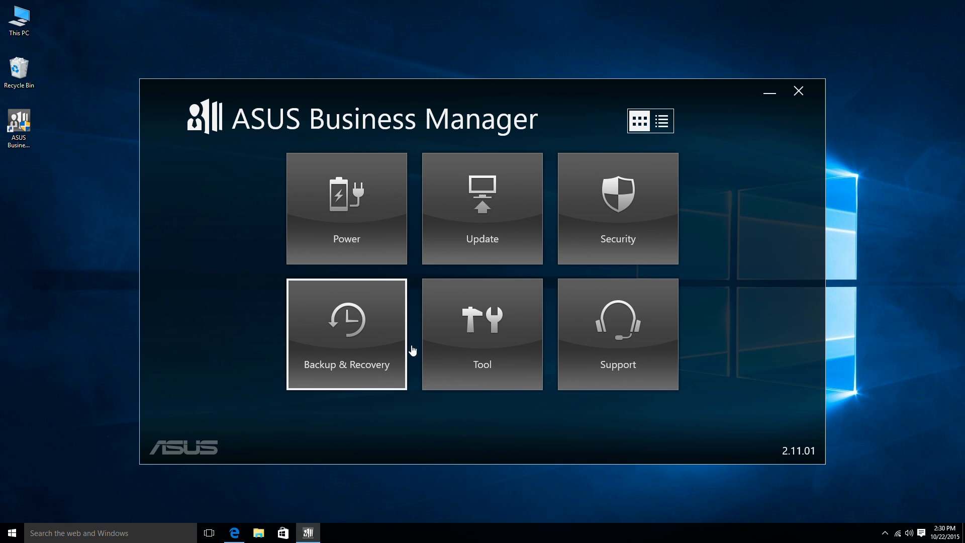
pyautogui.moveTo(696, 320)
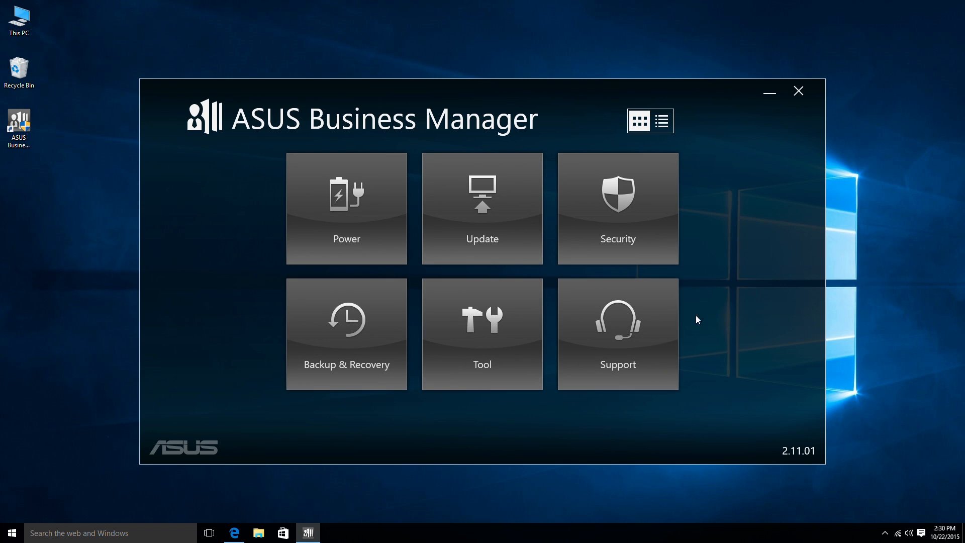
pyautogui.moveTo(445, 195)
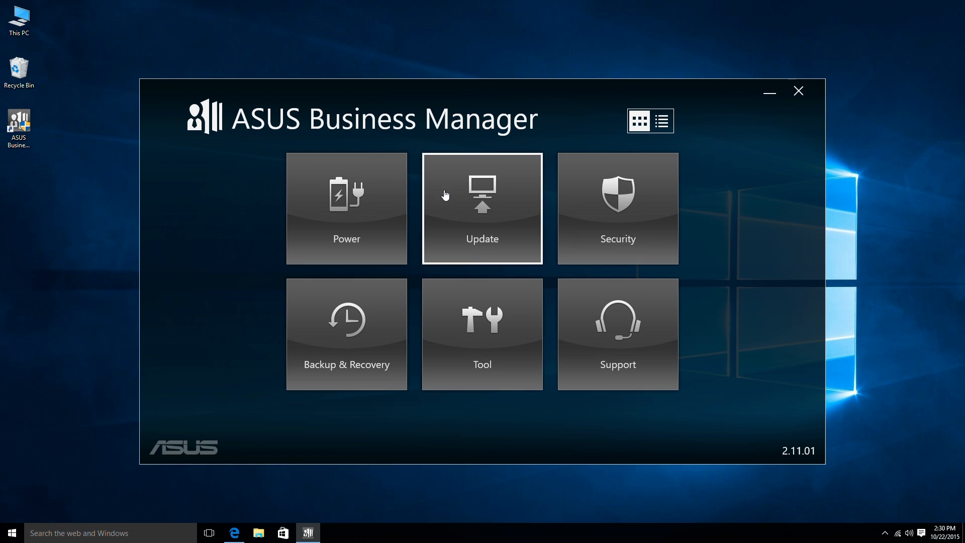
pyautogui.moveTo(400, 154)
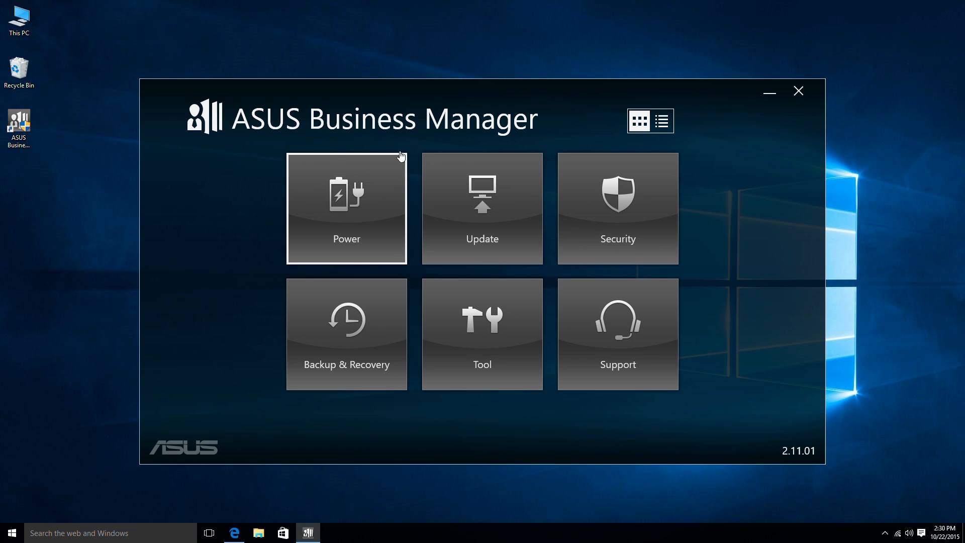